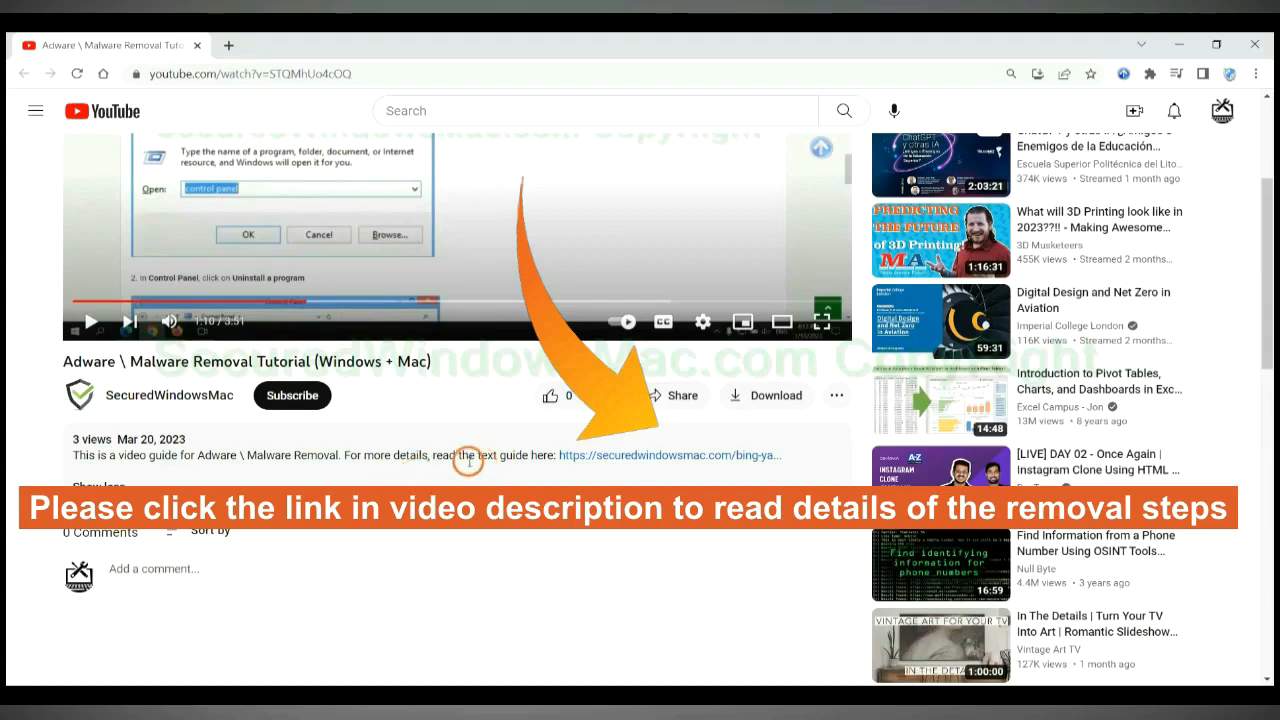
mouse_move(610, 456)
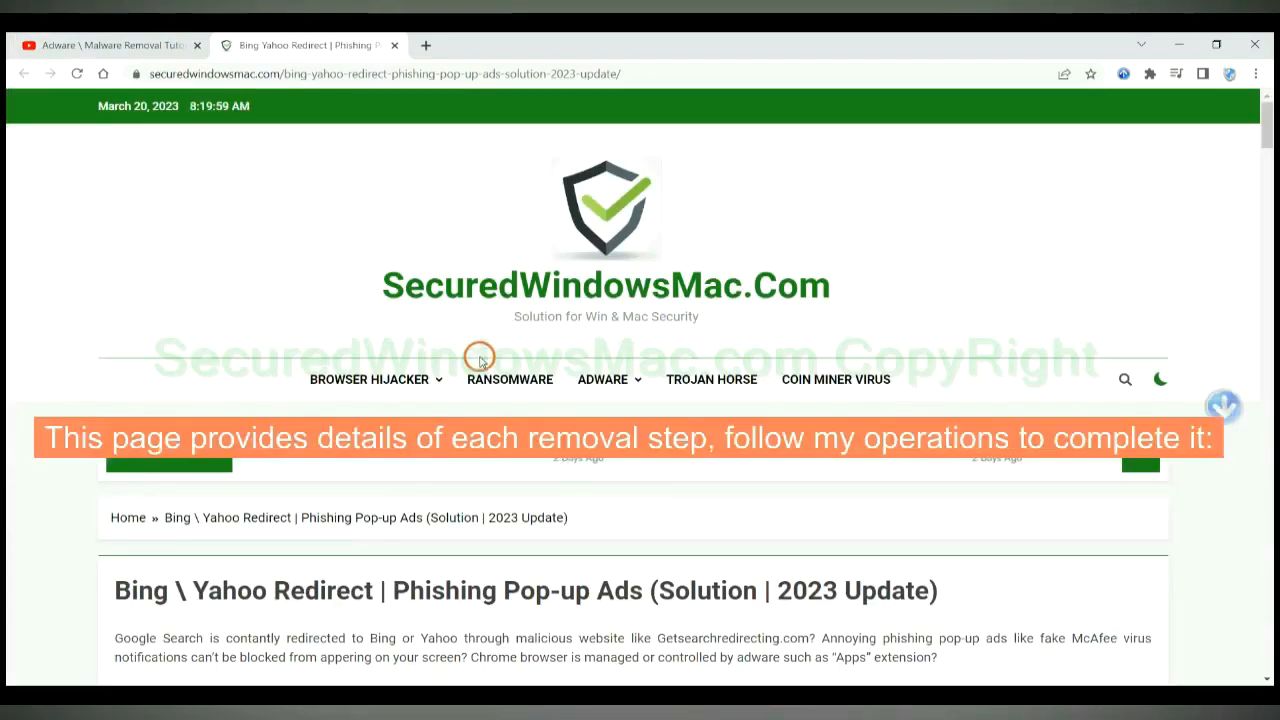
mouse_move(806, 362)
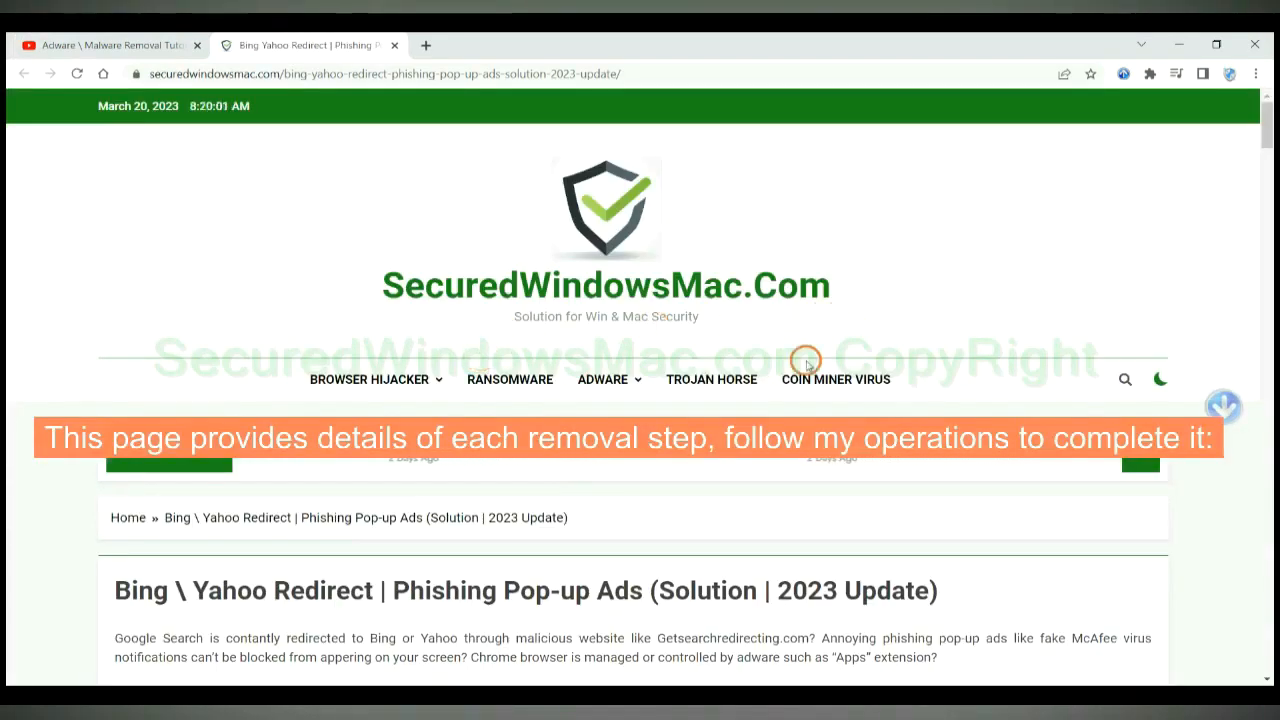
Scroll the guide to the Instant Automatic Removal section with the Windows and Mac SpyHunter downloads
scroll("down", 3)
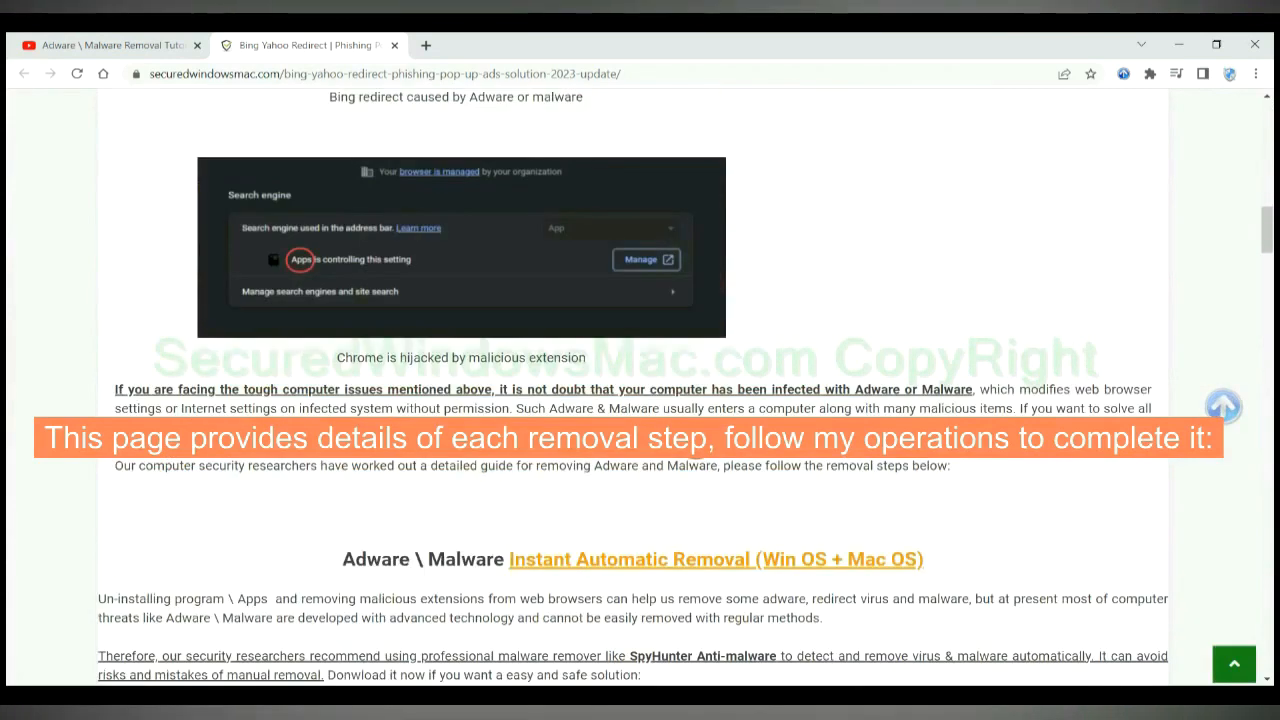
scroll("down", 3)
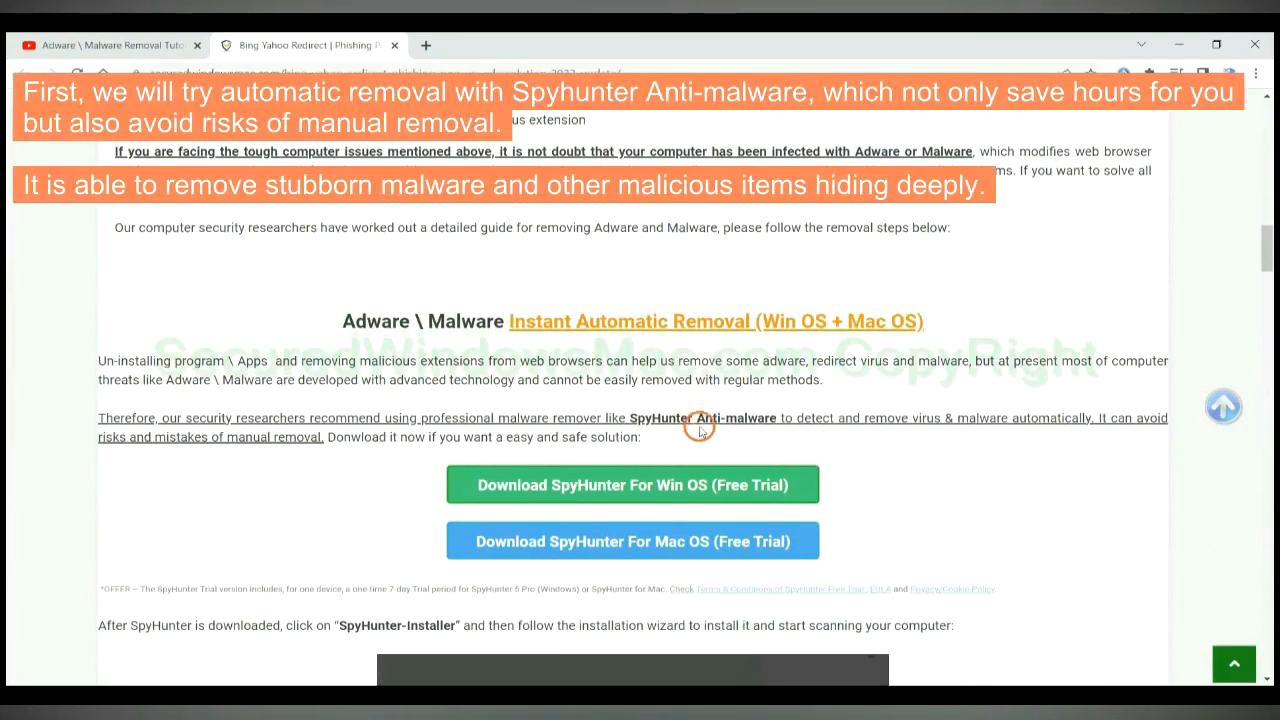
scroll("down", 3)
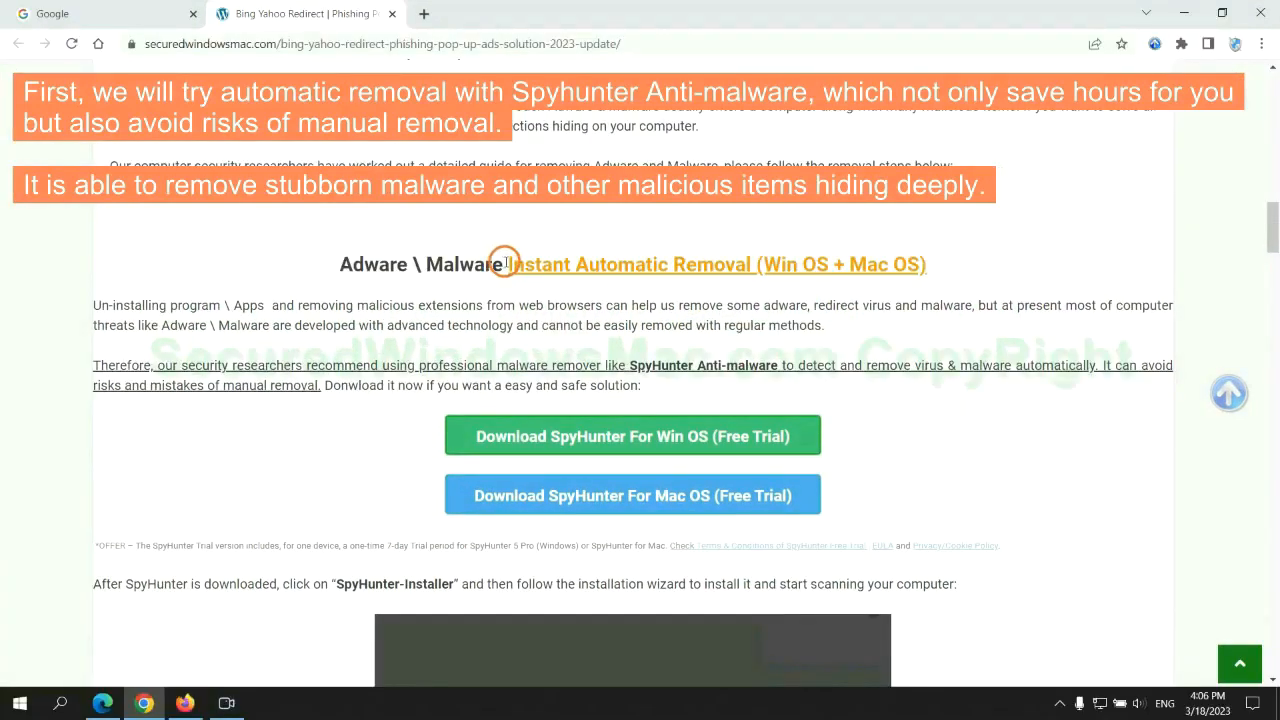
double_click(626, 264)
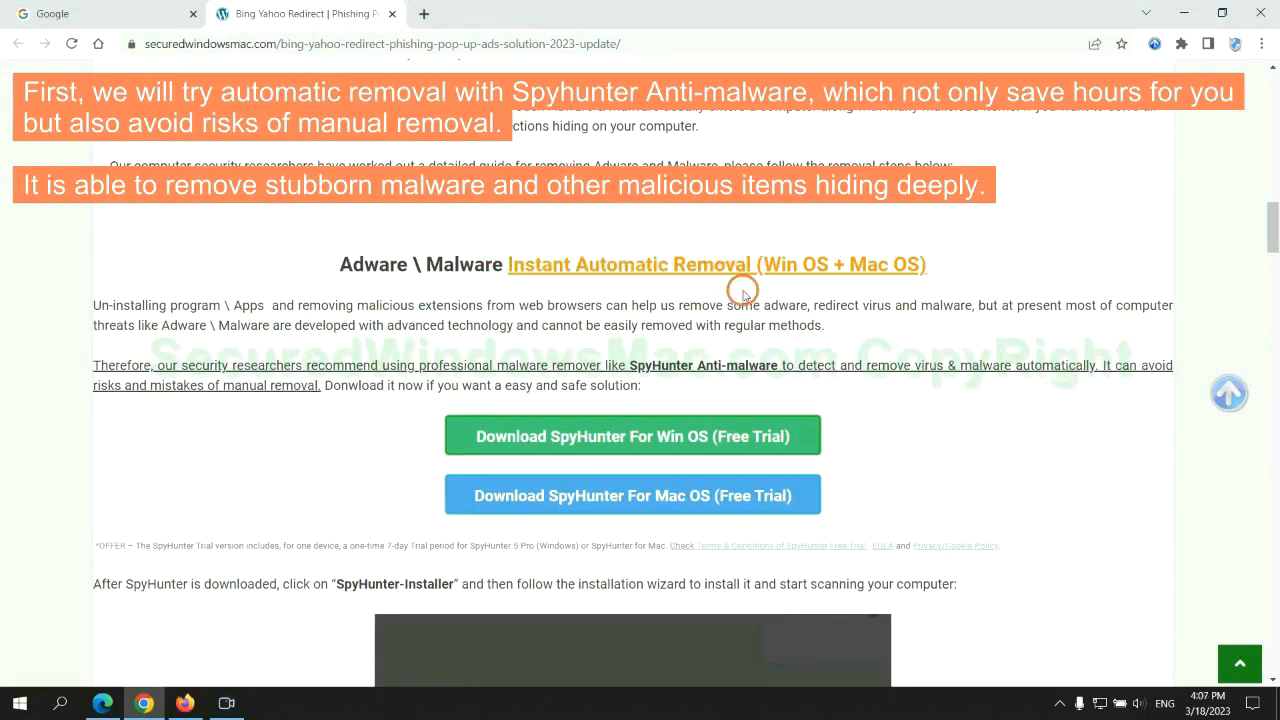
mouse_move(640, 304)
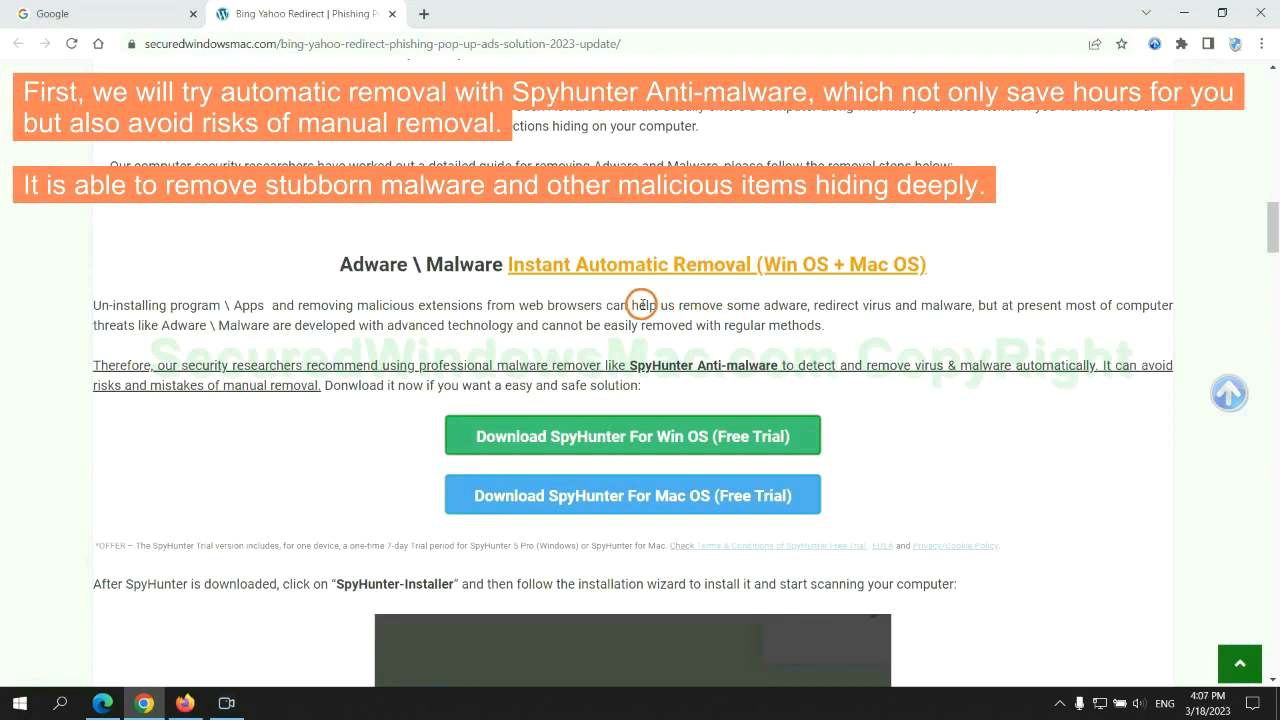
mouse_move(264, 324)
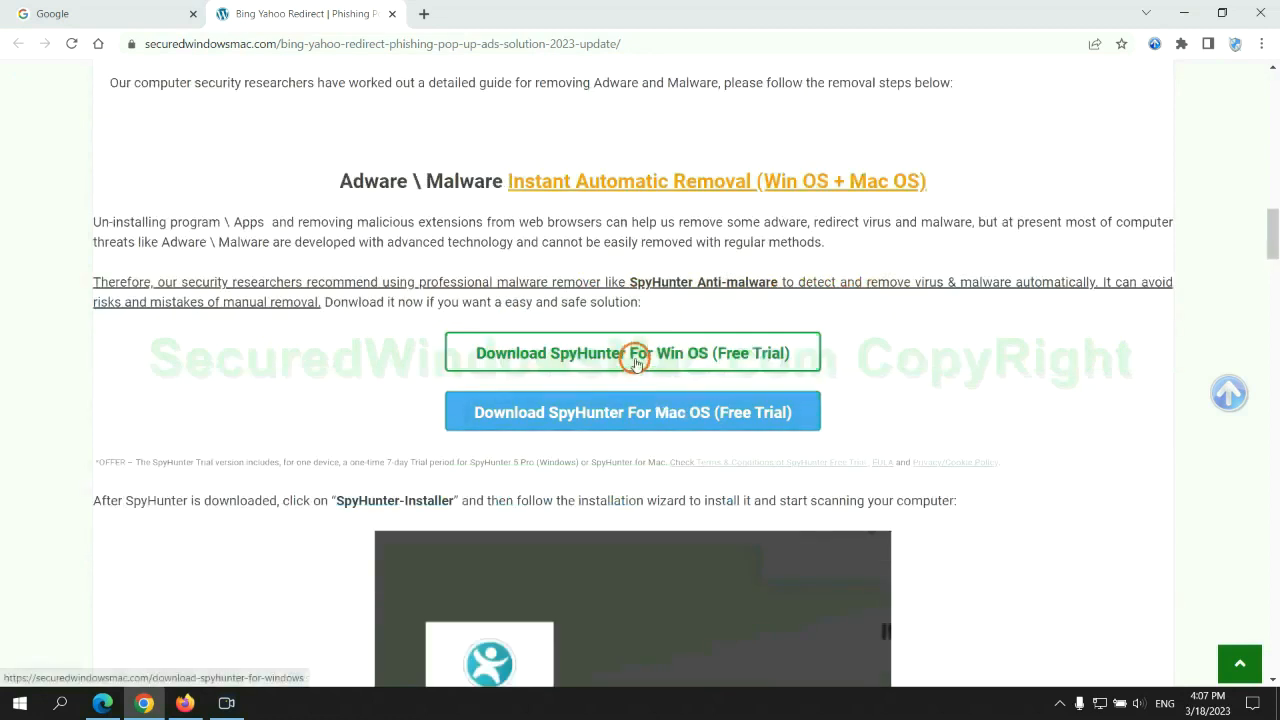
mouse_move(648, 412)
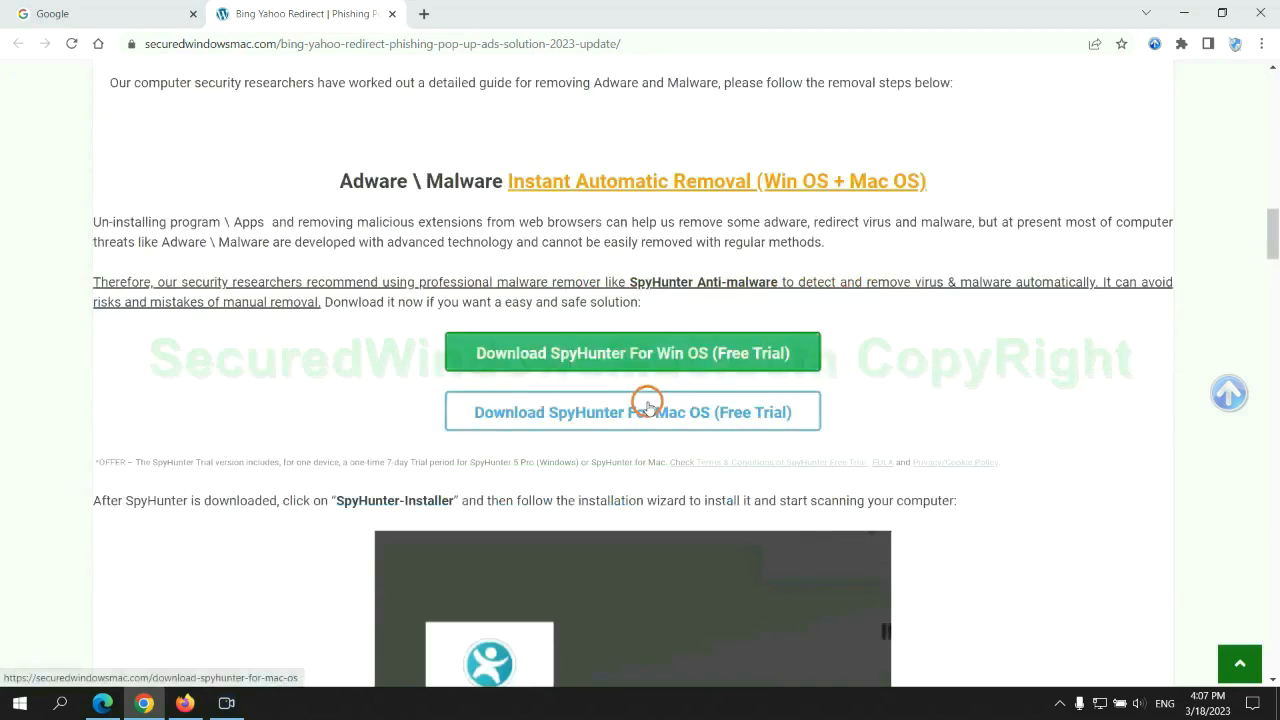
Download the SpyHunter installer for Windows from the guide
scroll("down", 3)
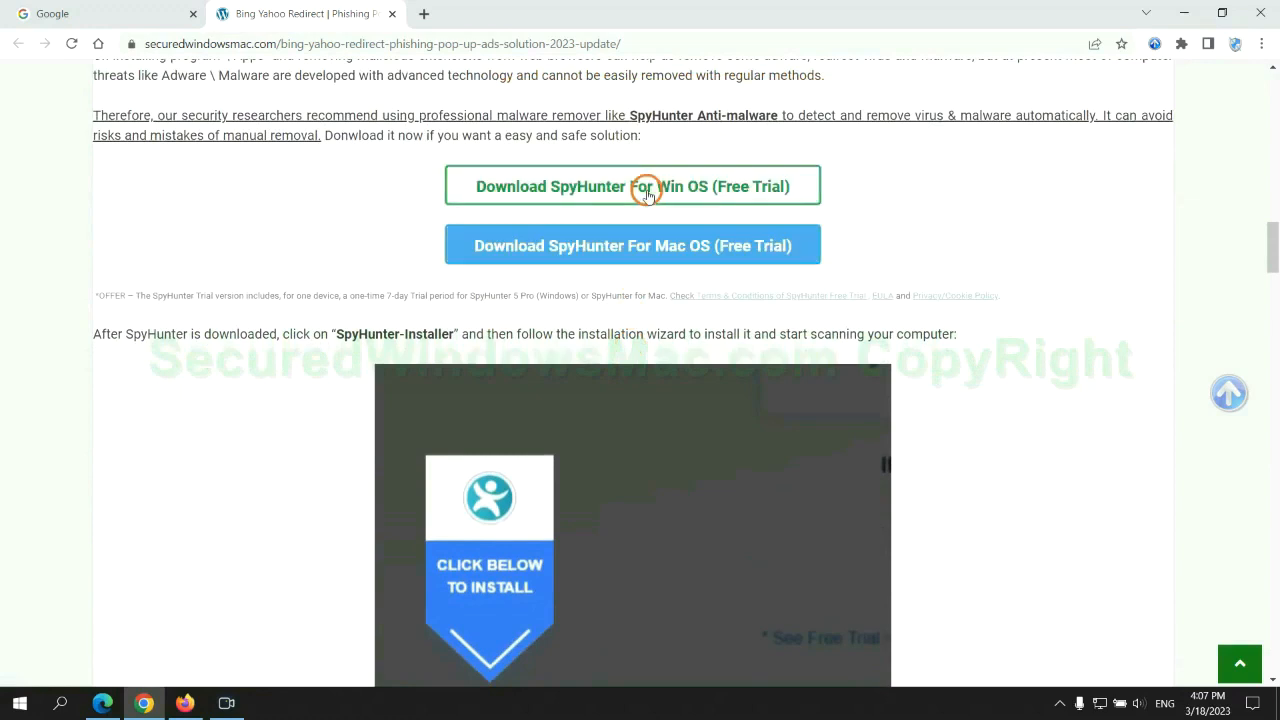
left_click(632, 186)
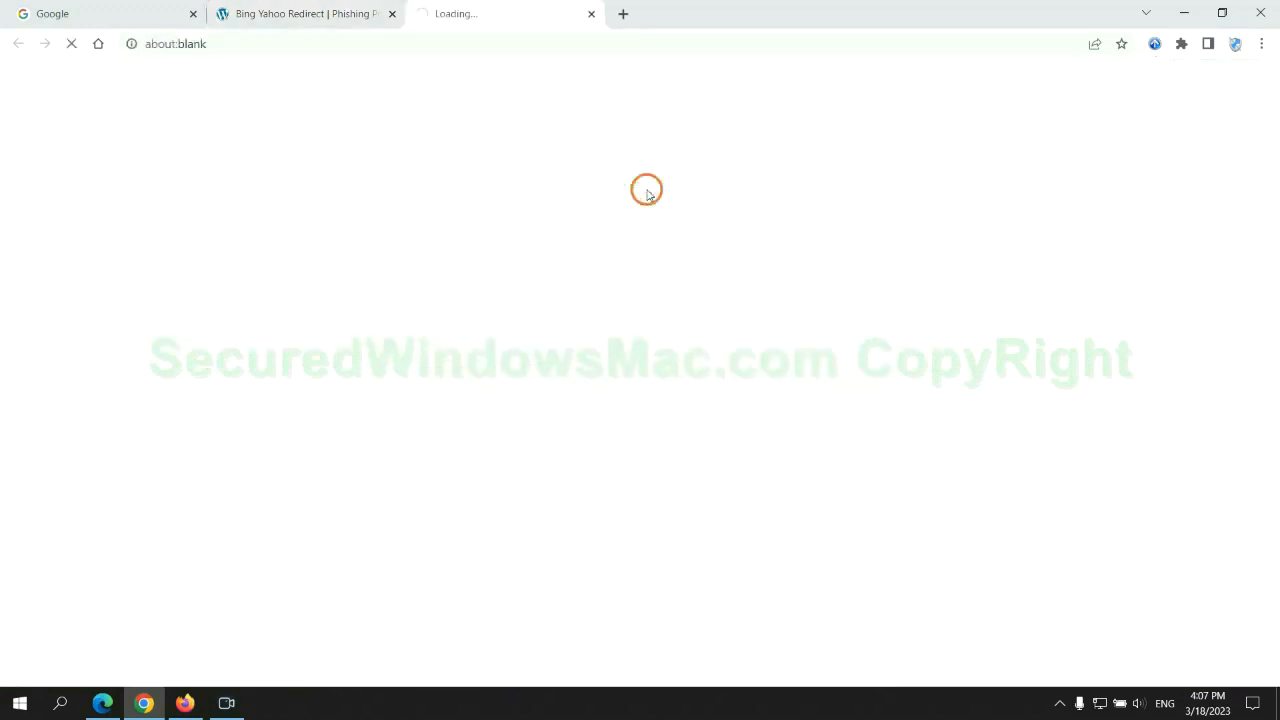
left_click(632, 186)
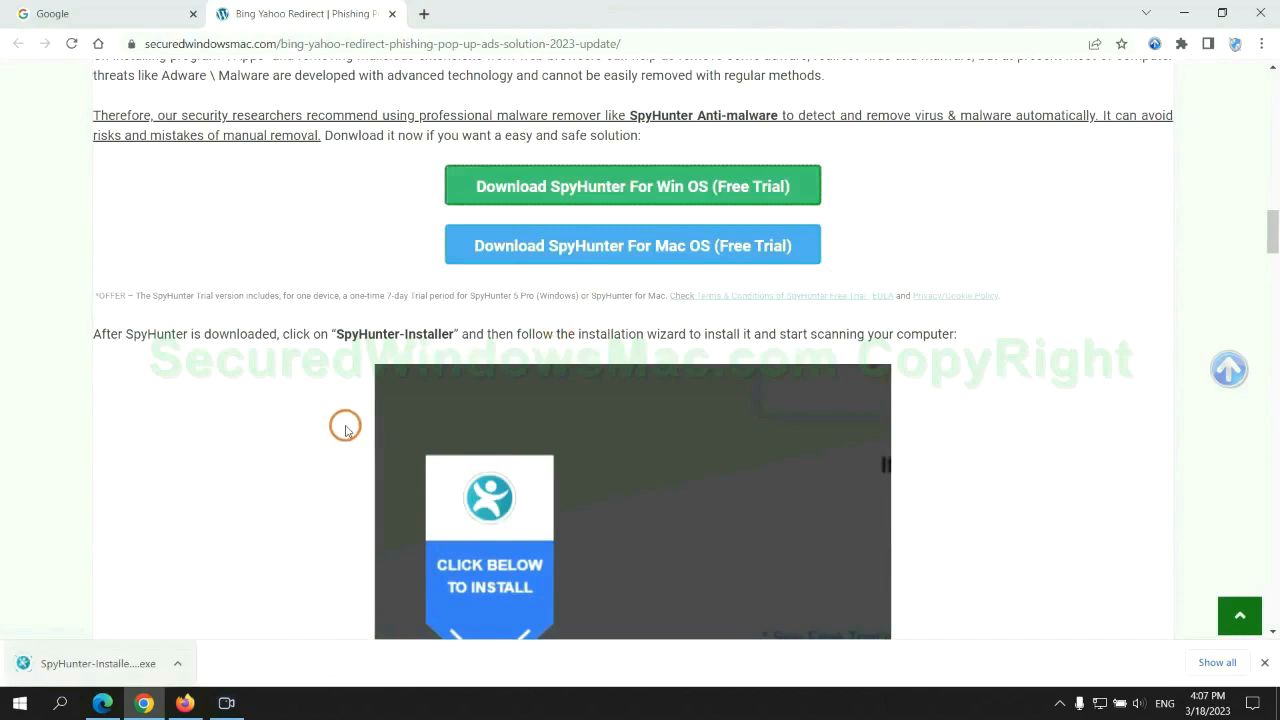
mouse_move(120, 664)
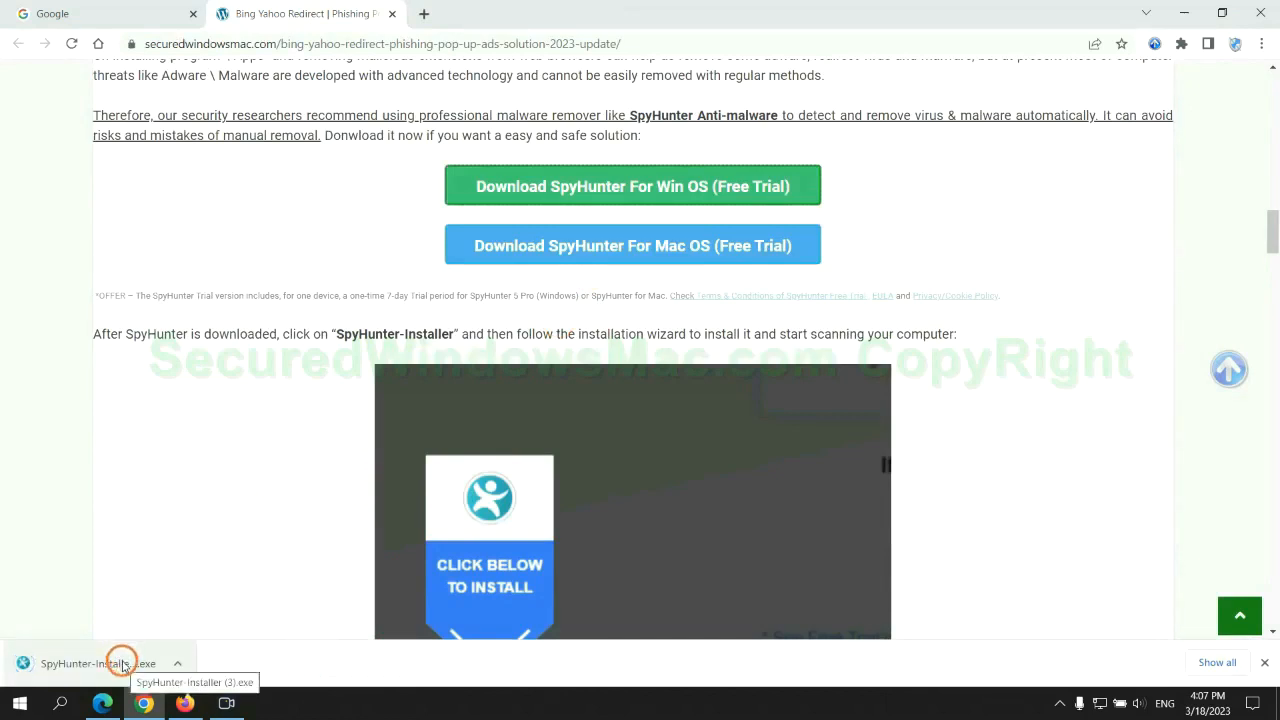
Run the downloaded SpyHunter installer past the SmartScreen warning and continue into setup
left_click(98, 664)
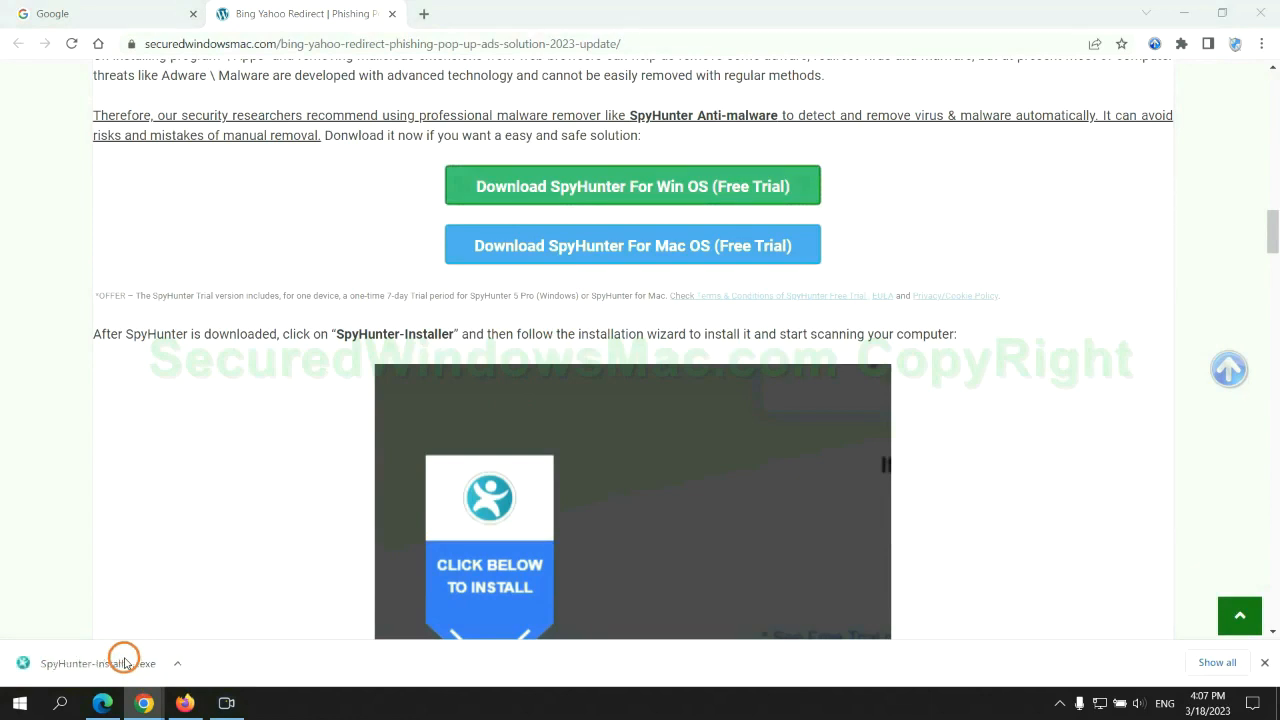
left_click(96, 664)
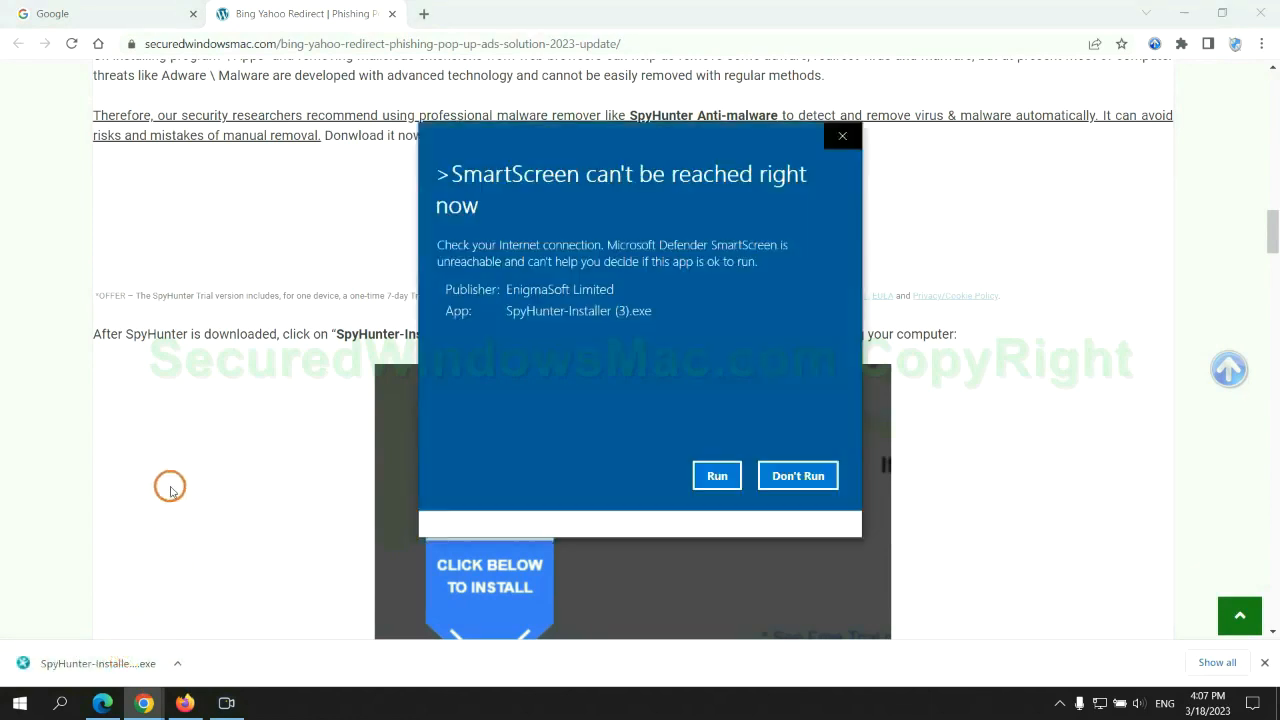
left_click(716, 476)
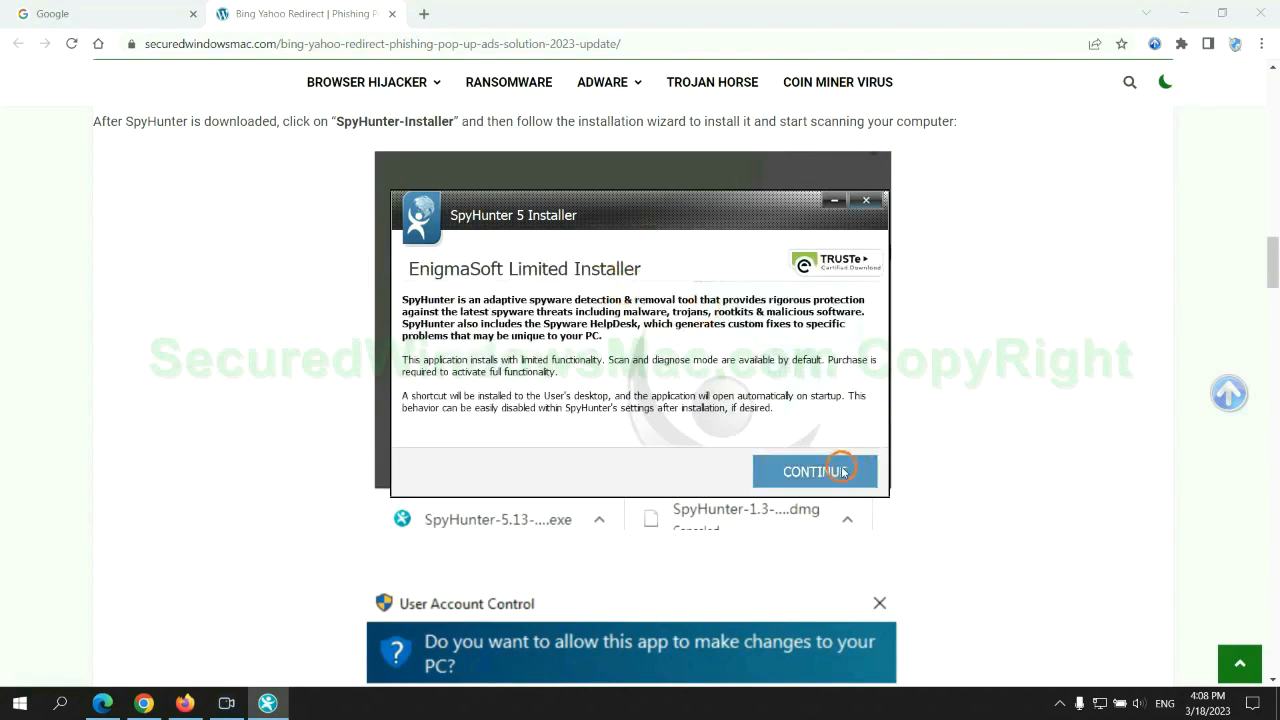
left_click(814, 472)
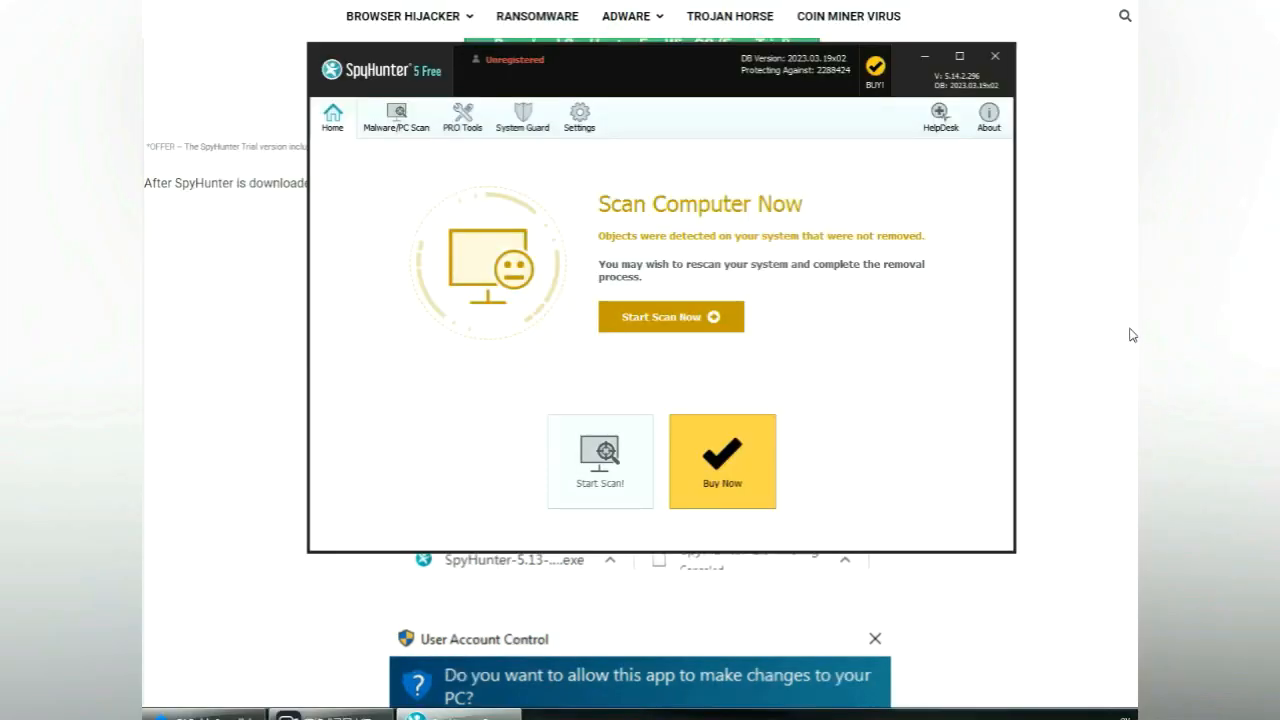
Scan the computer with SpyHunter 5 and choose the free 7-day trial to remove the found malware
left_click(672, 316)
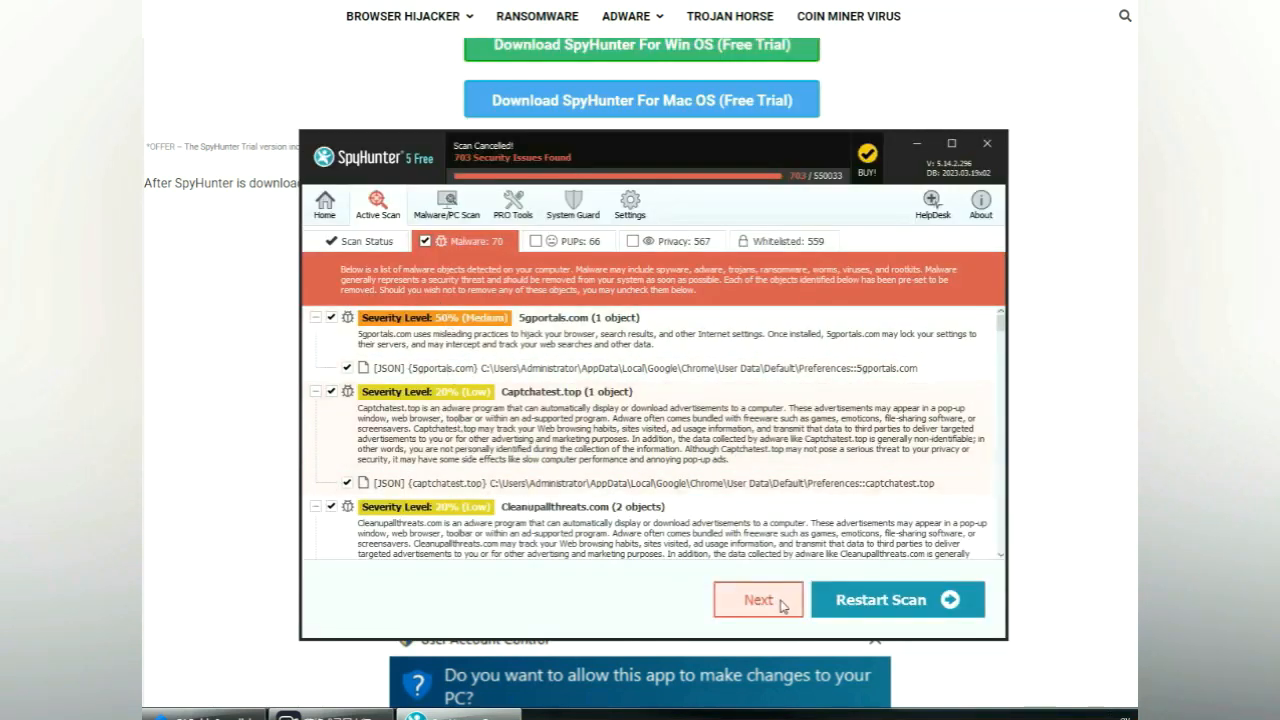
left_click(756, 600)
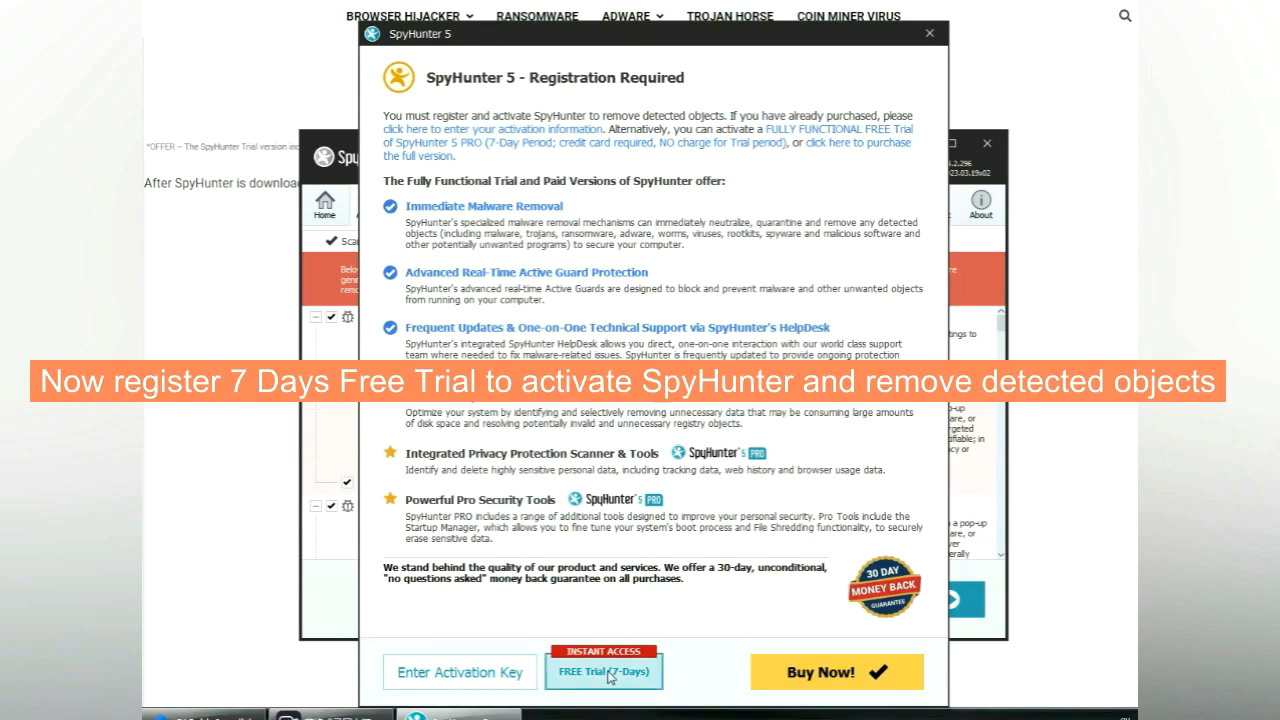
left_click(604, 672)
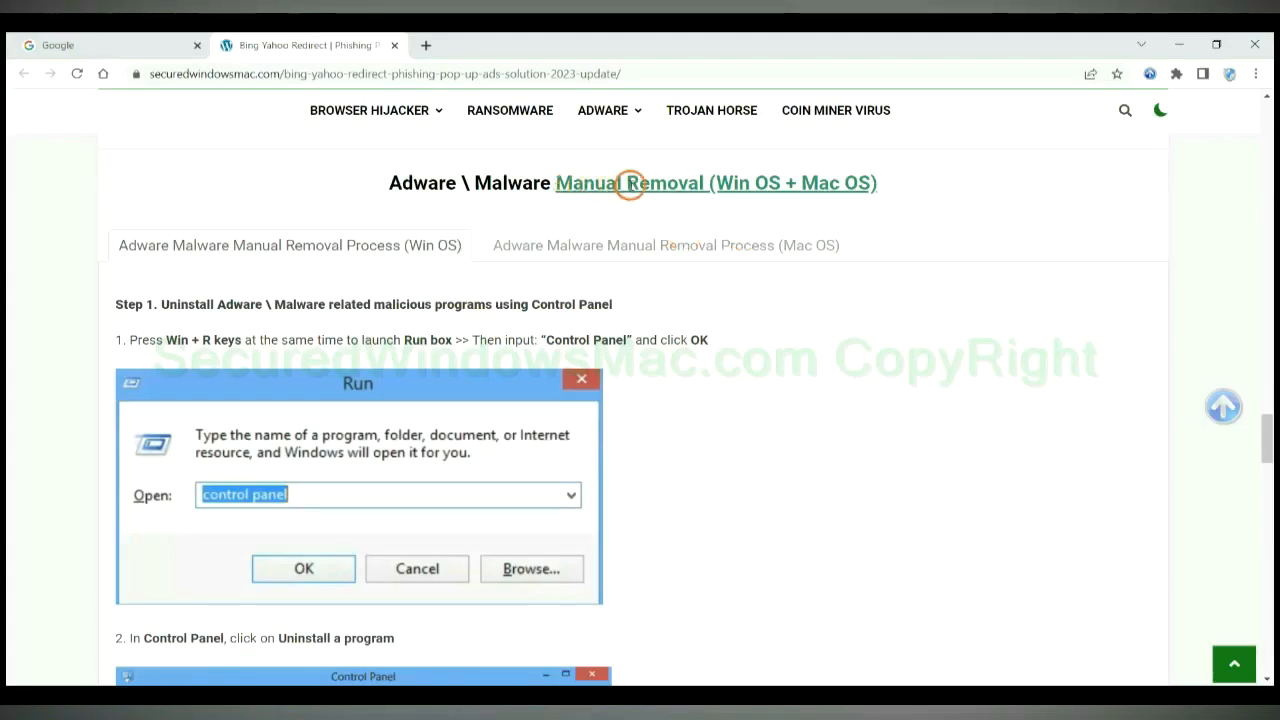
mouse_move(550, 208)
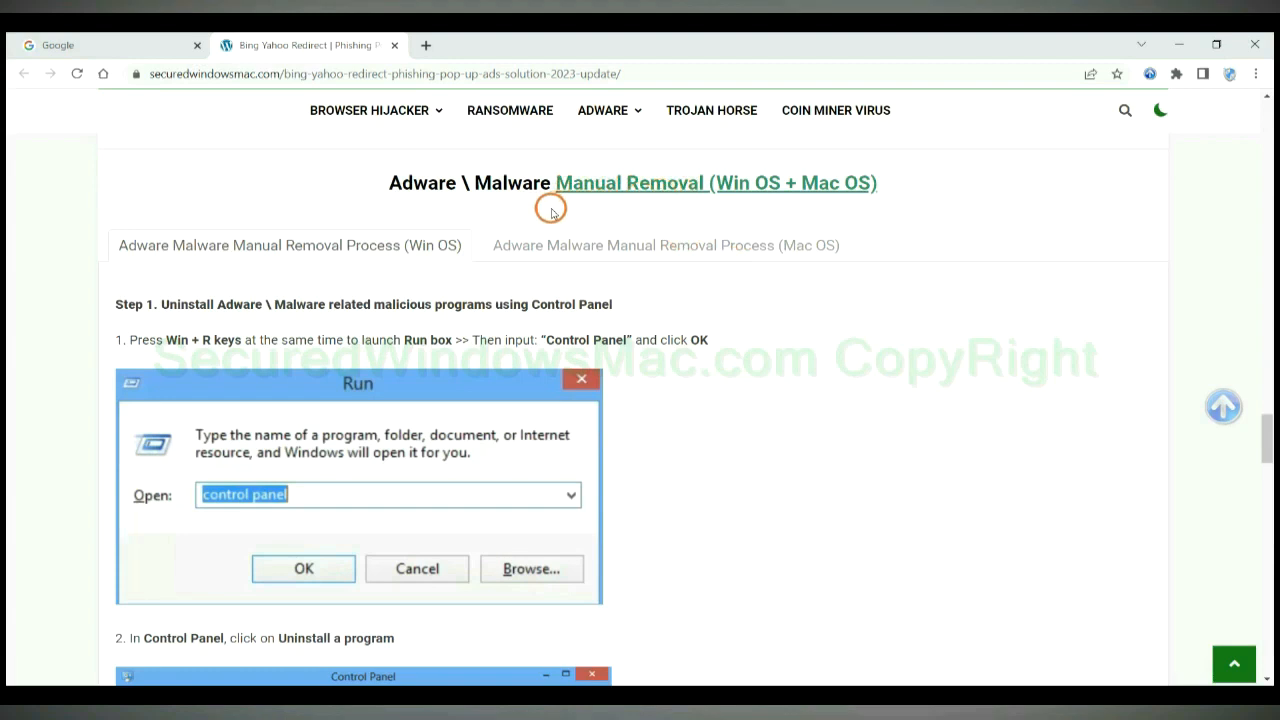
double_click(744, 184)
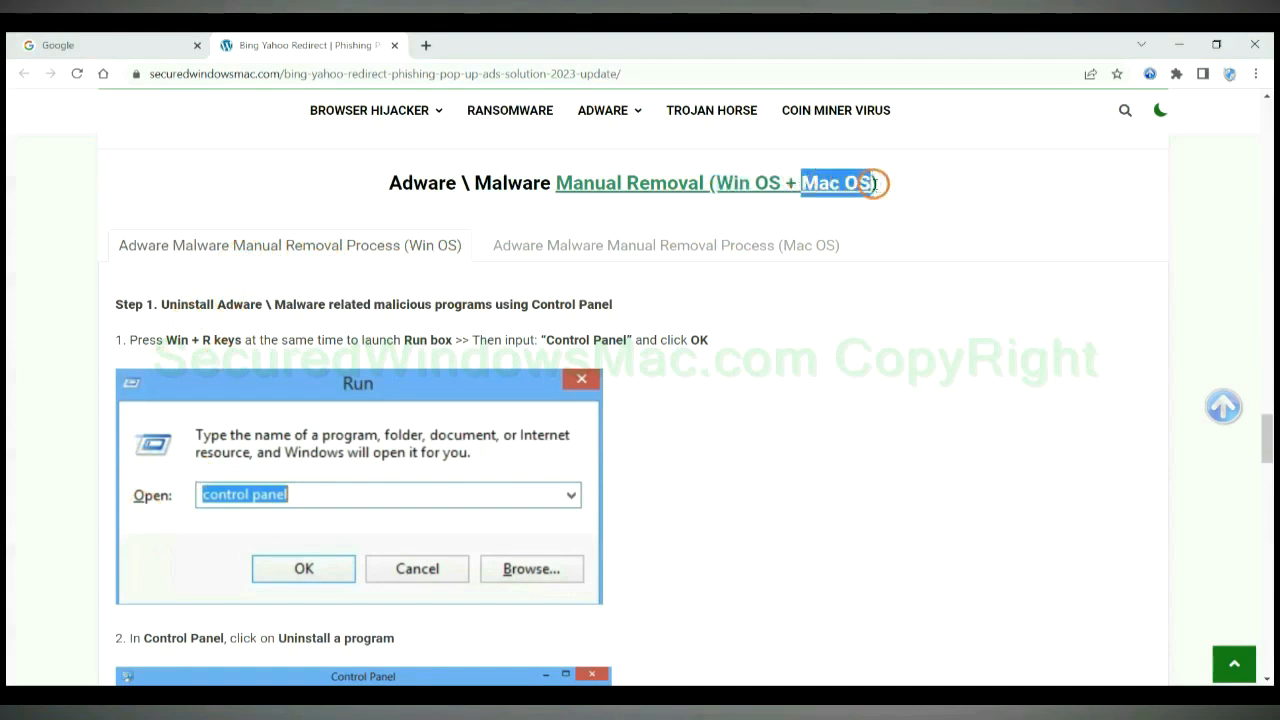
left_click(664, 244)
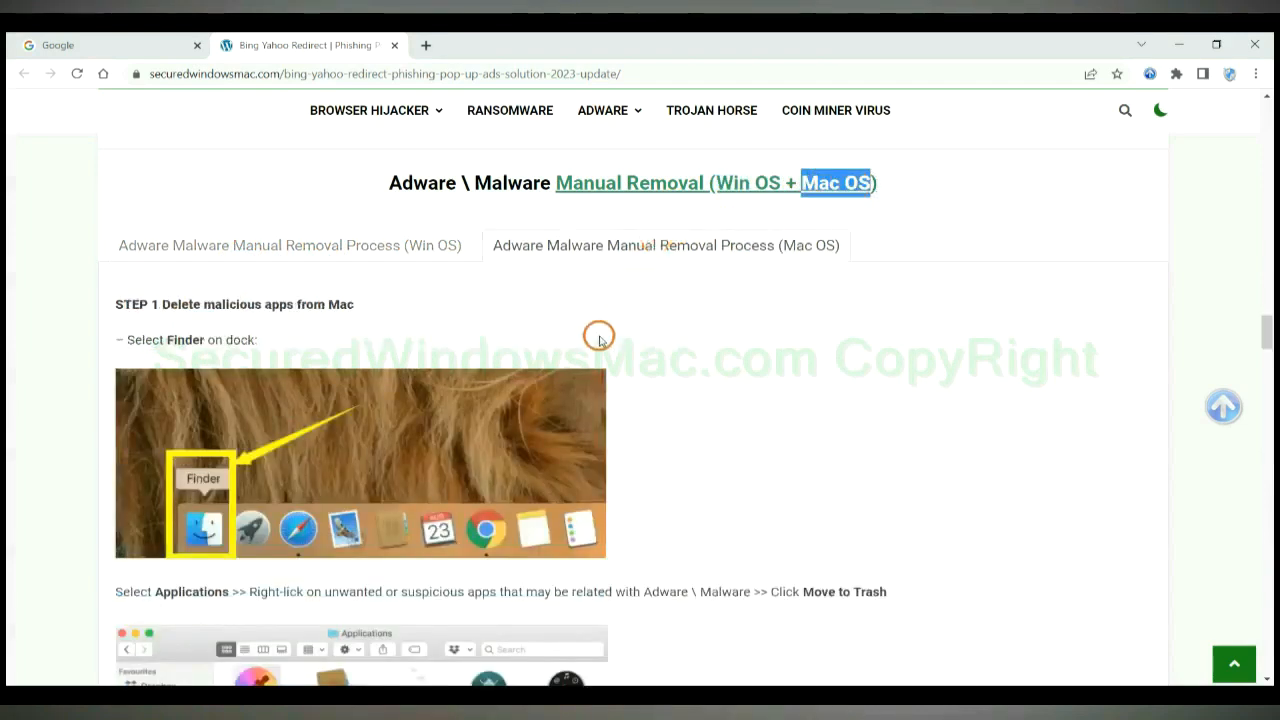
left_click(288, 244)
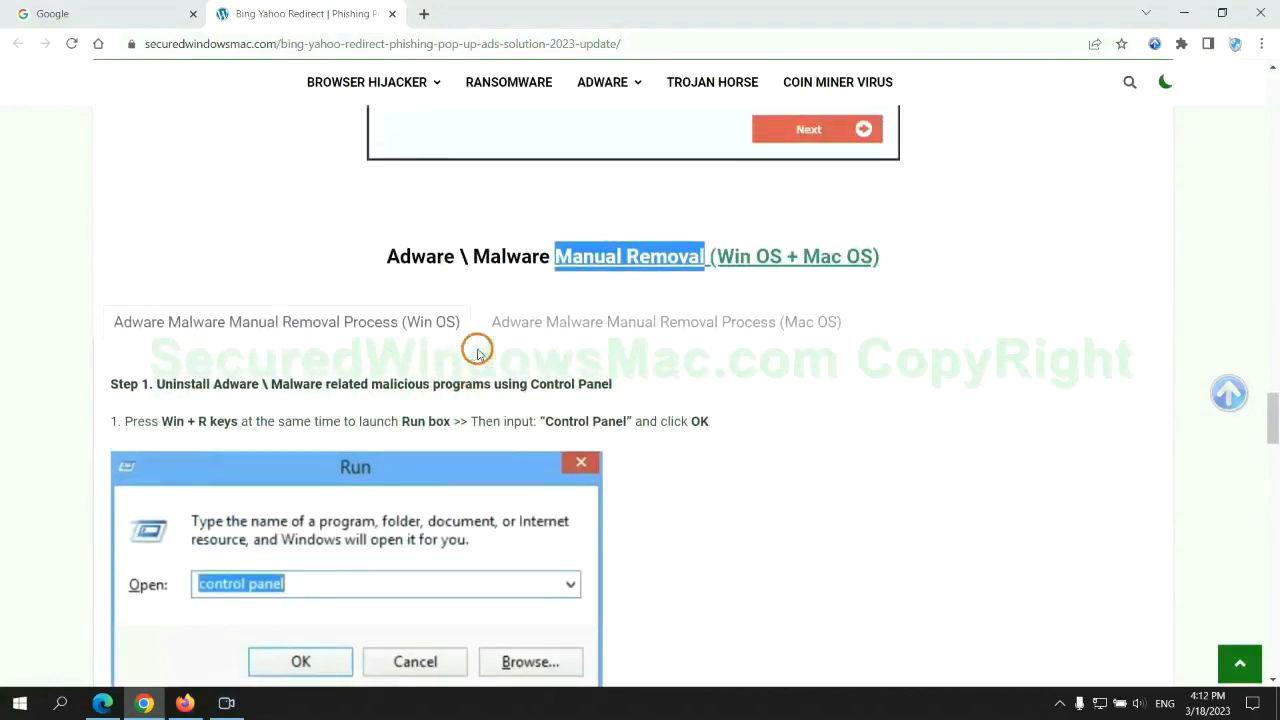
Scroll past Step 1 to Step 2, removing malicious extensions from Edge, Chrome and Firefox
scroll("down", 3)
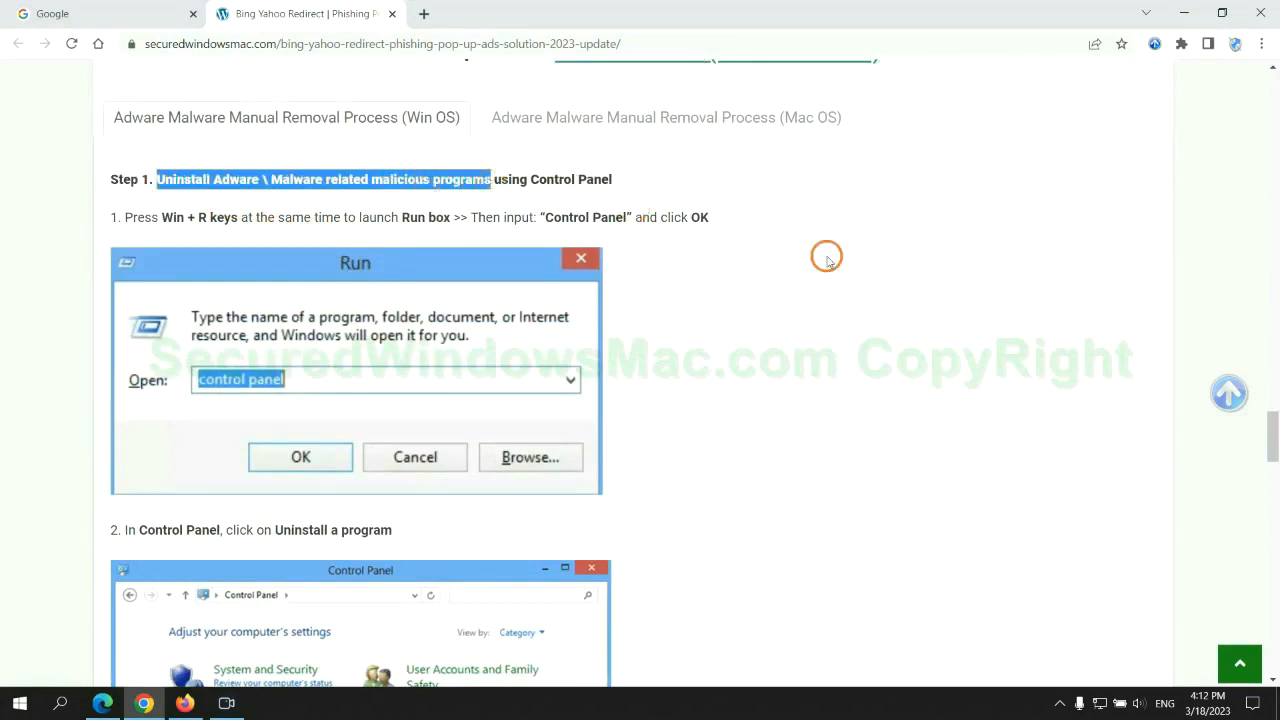
scroll("down", 3)
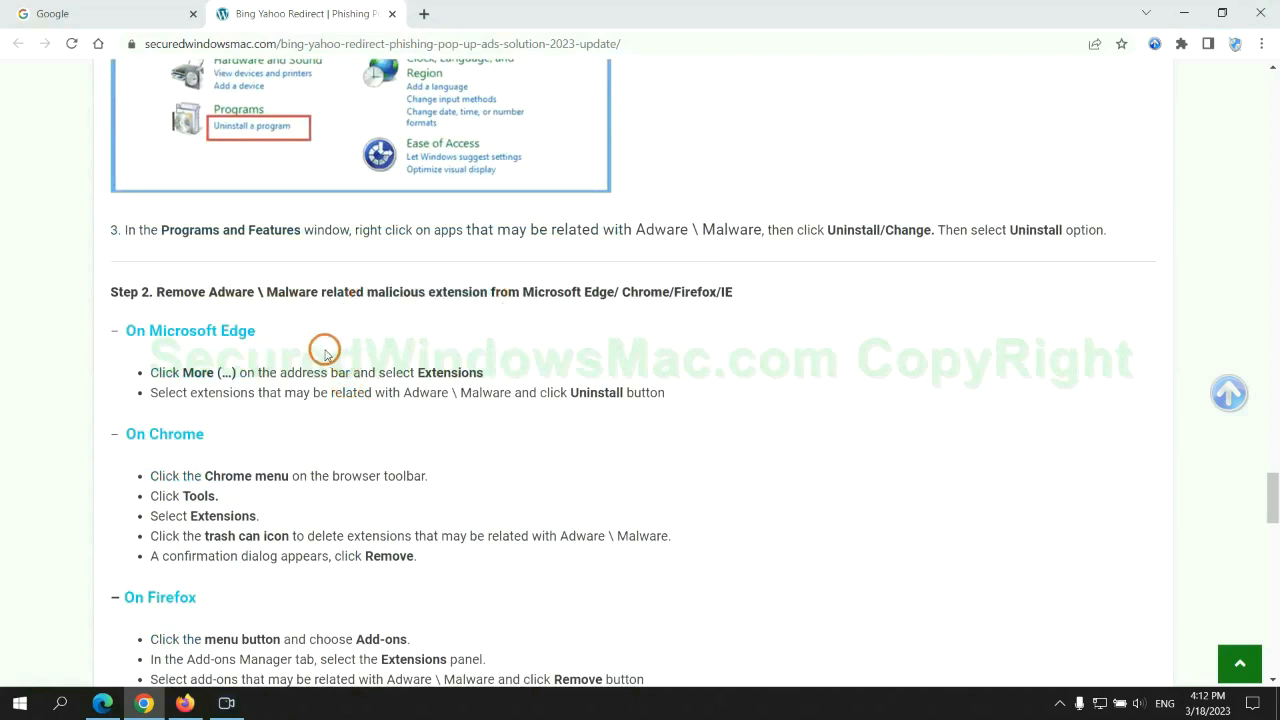
mouse_move(116, 684)
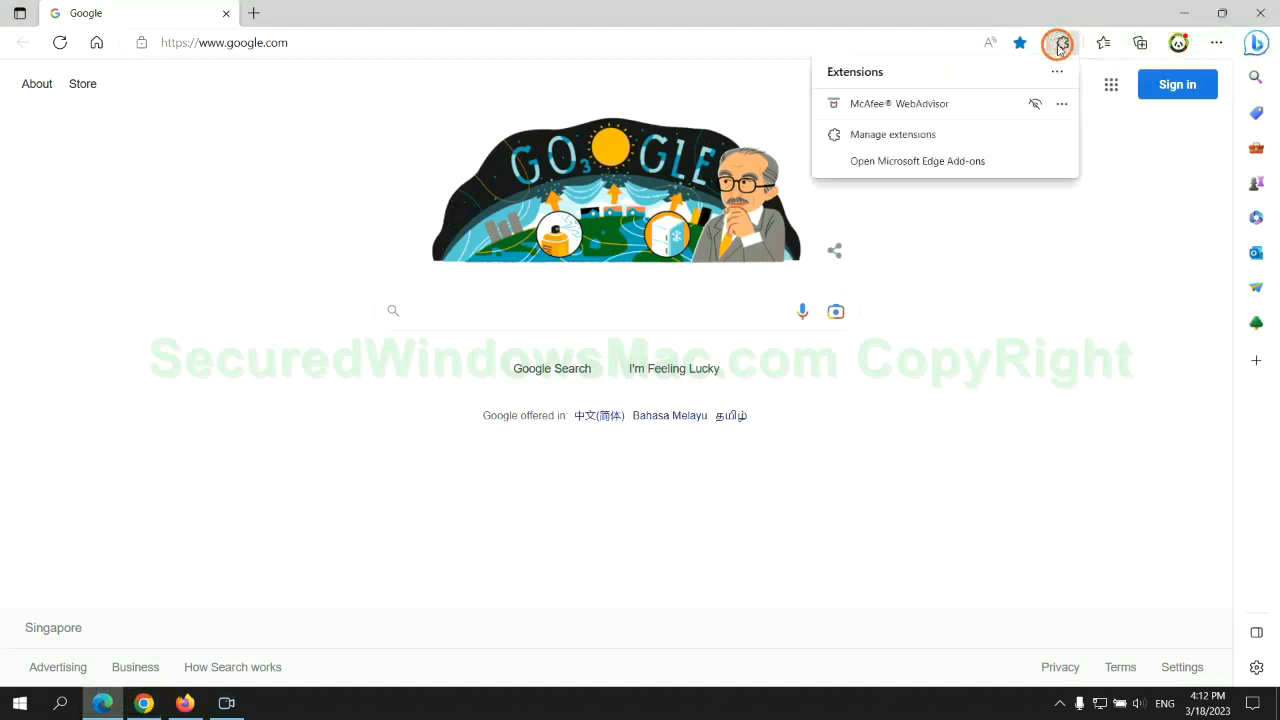
Remove the McAfee WebAdvisor extension from Edge and close the extensions page
left_click(892, 134)
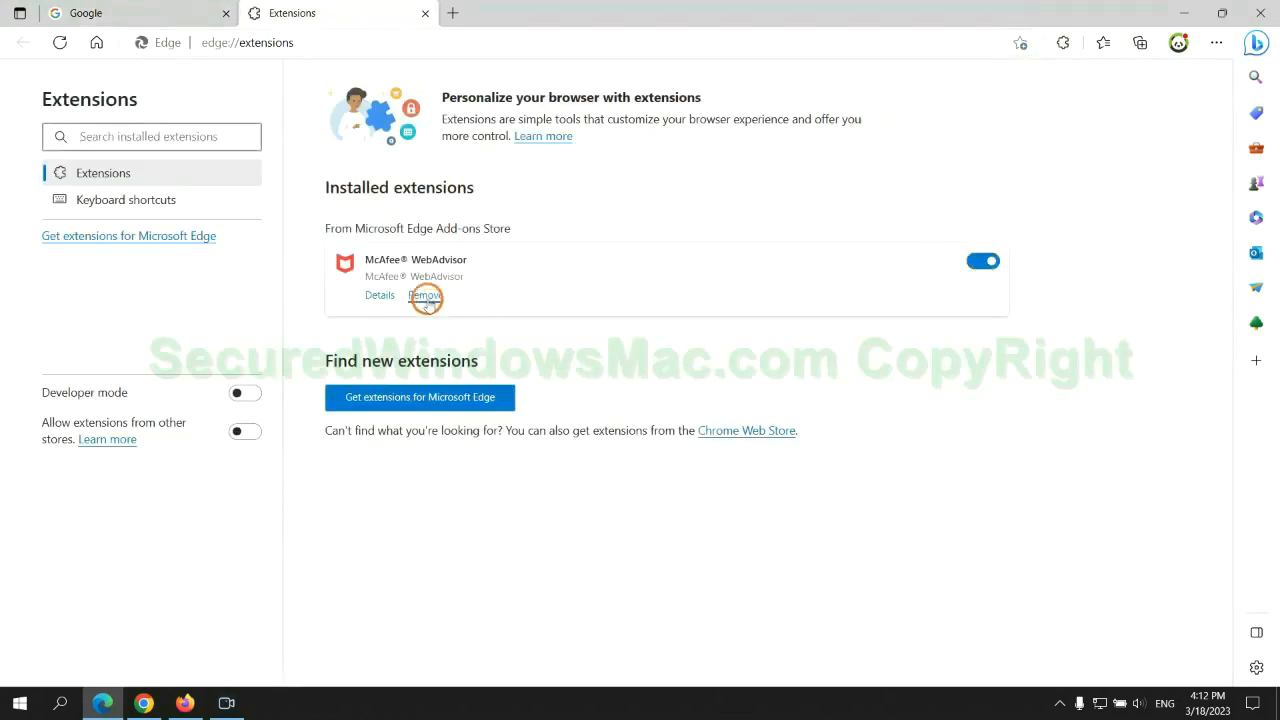
left_click(424, 294)
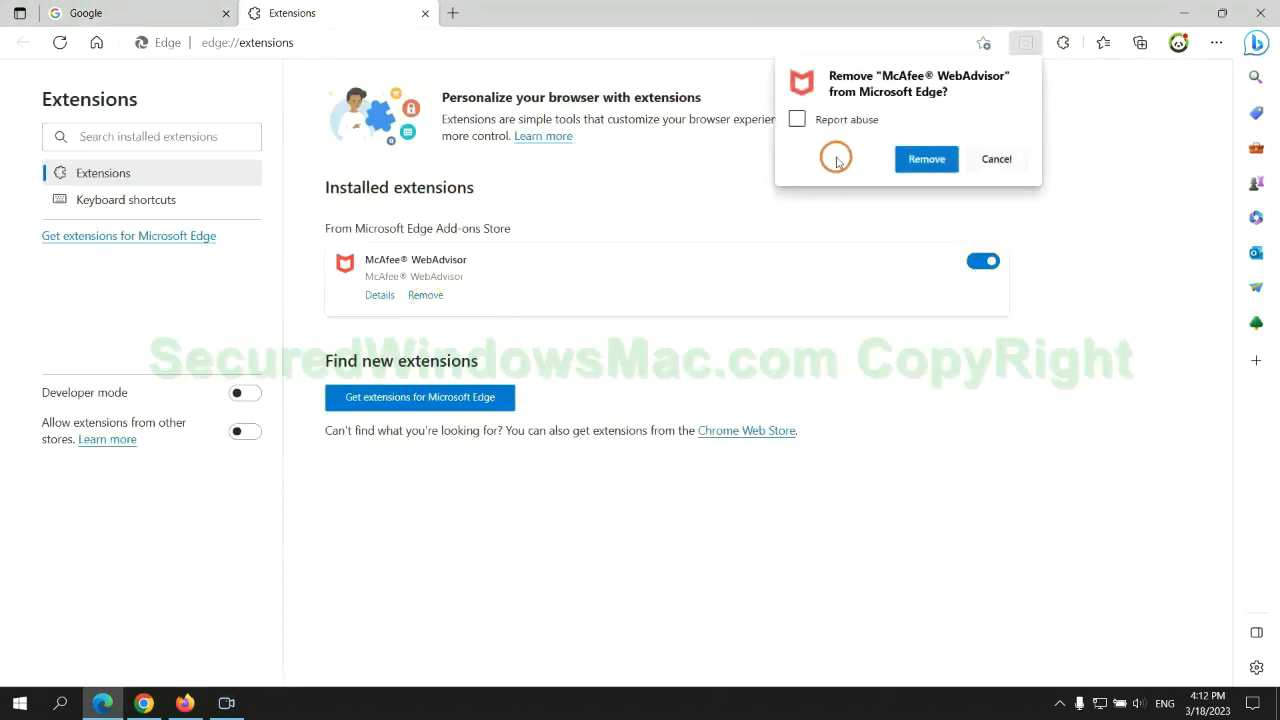
left_click(924, 160)
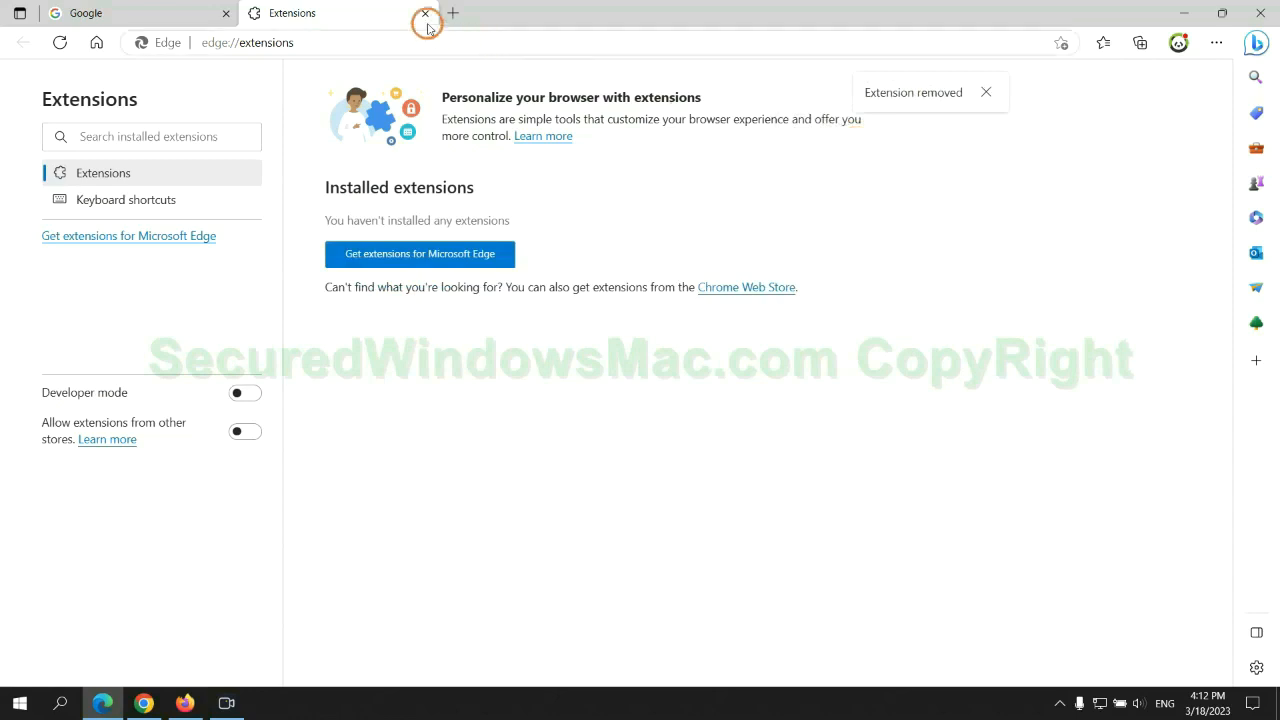
left_click(424, 12)
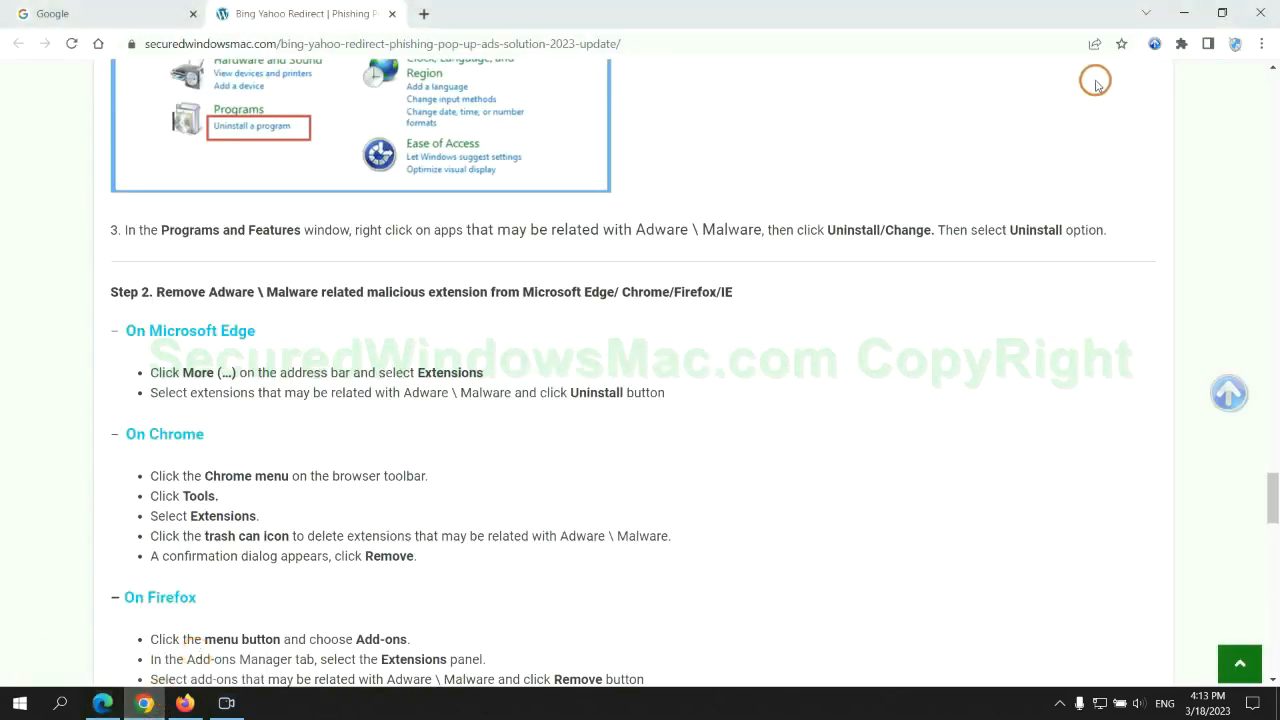
Remove the Ecosia extension from Chrome and dismiss its farewell page, leaving Scroll To Top
left_click(1180, 44)
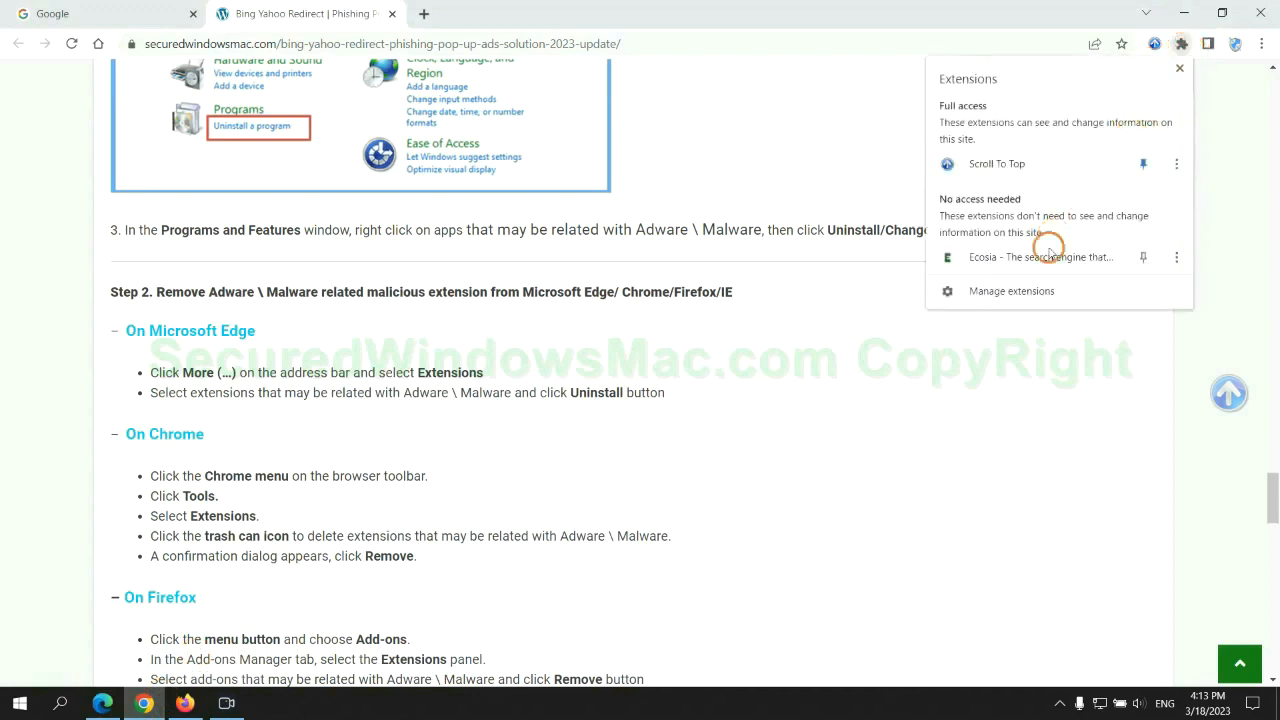
mouse_move(1012, 292)
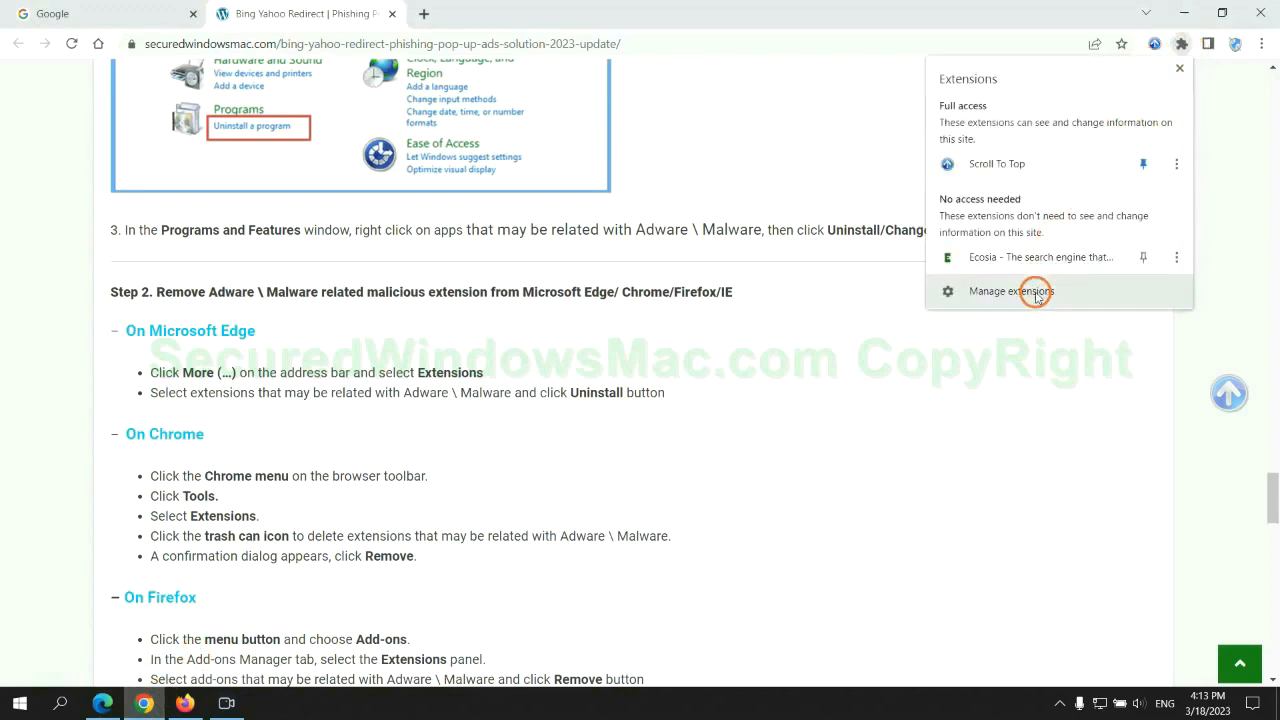
left_click(1010, 292)
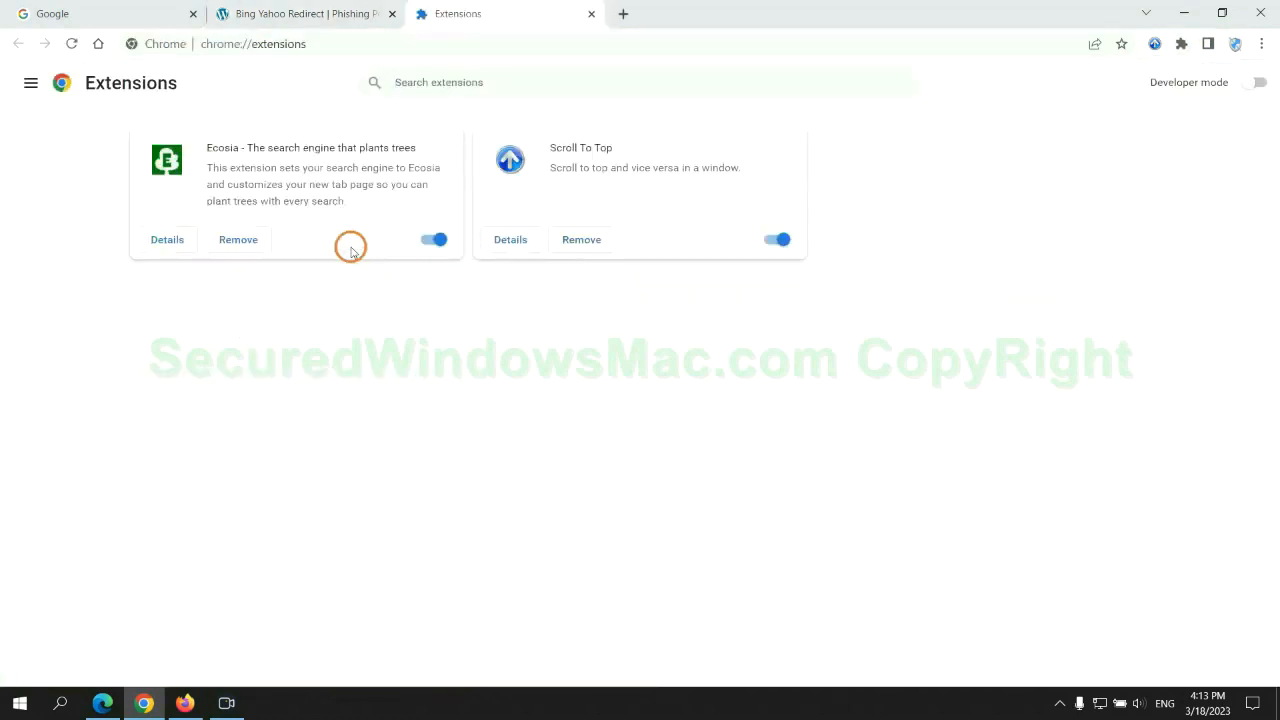
left_click(238, 240)
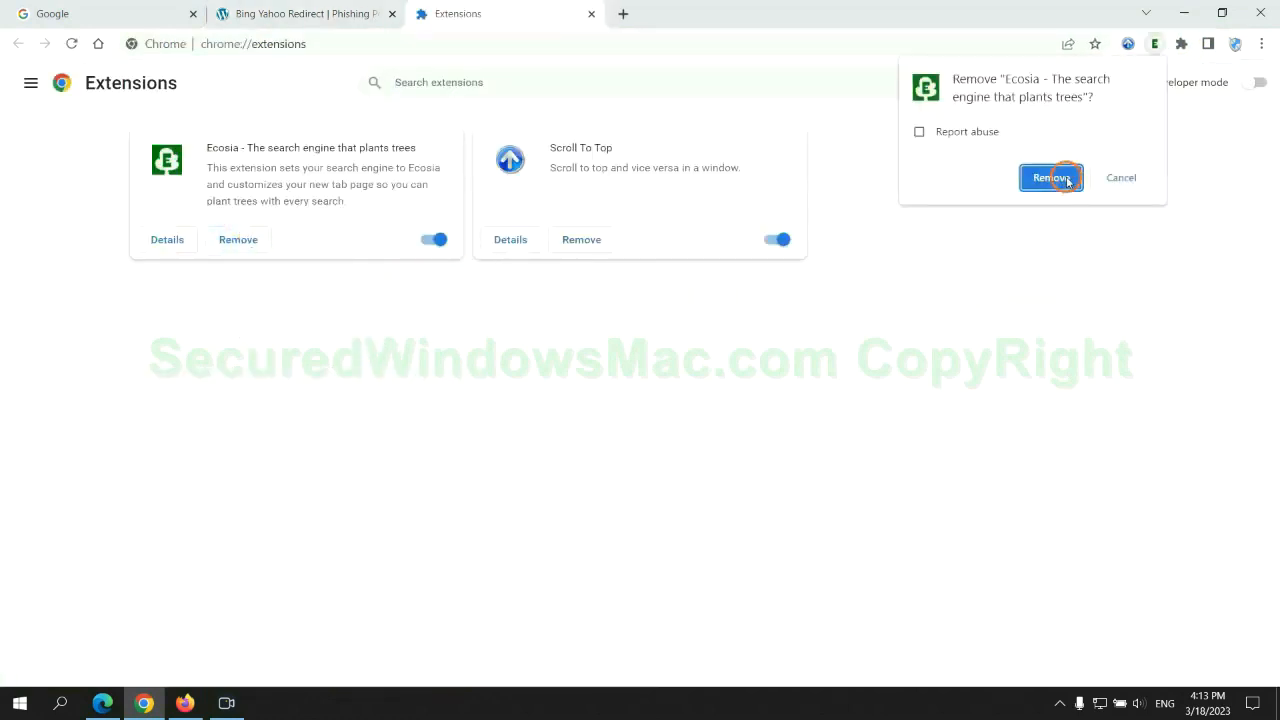
left_click(1050, 176)
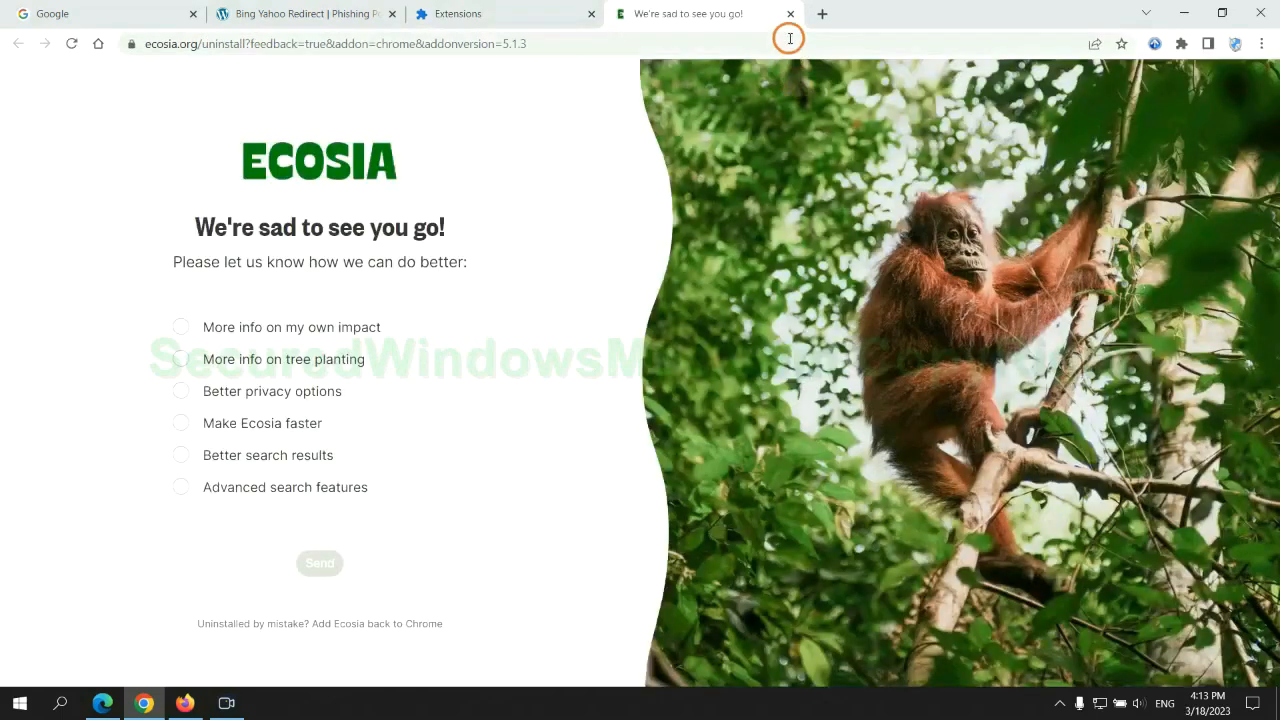
left_click(790, 12)
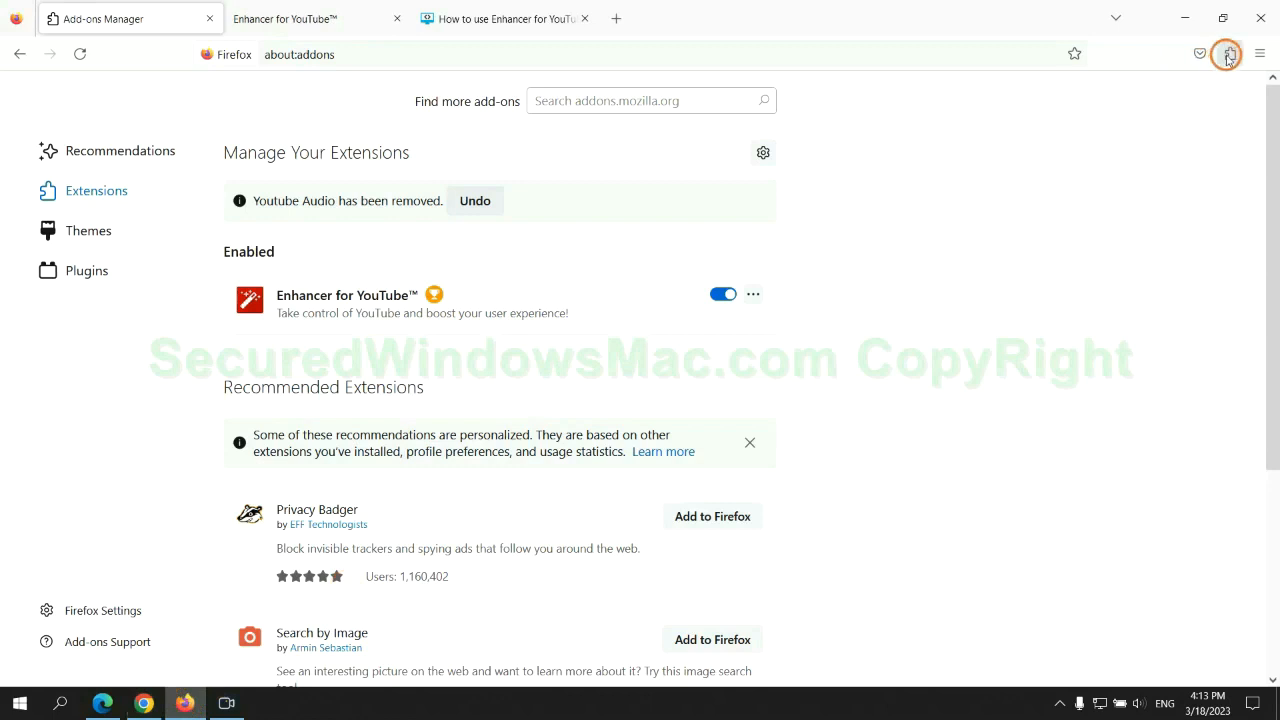
Remove the Enhancer for YouTube add-on from Firefox's about:addons page
left_click(1228, 54)
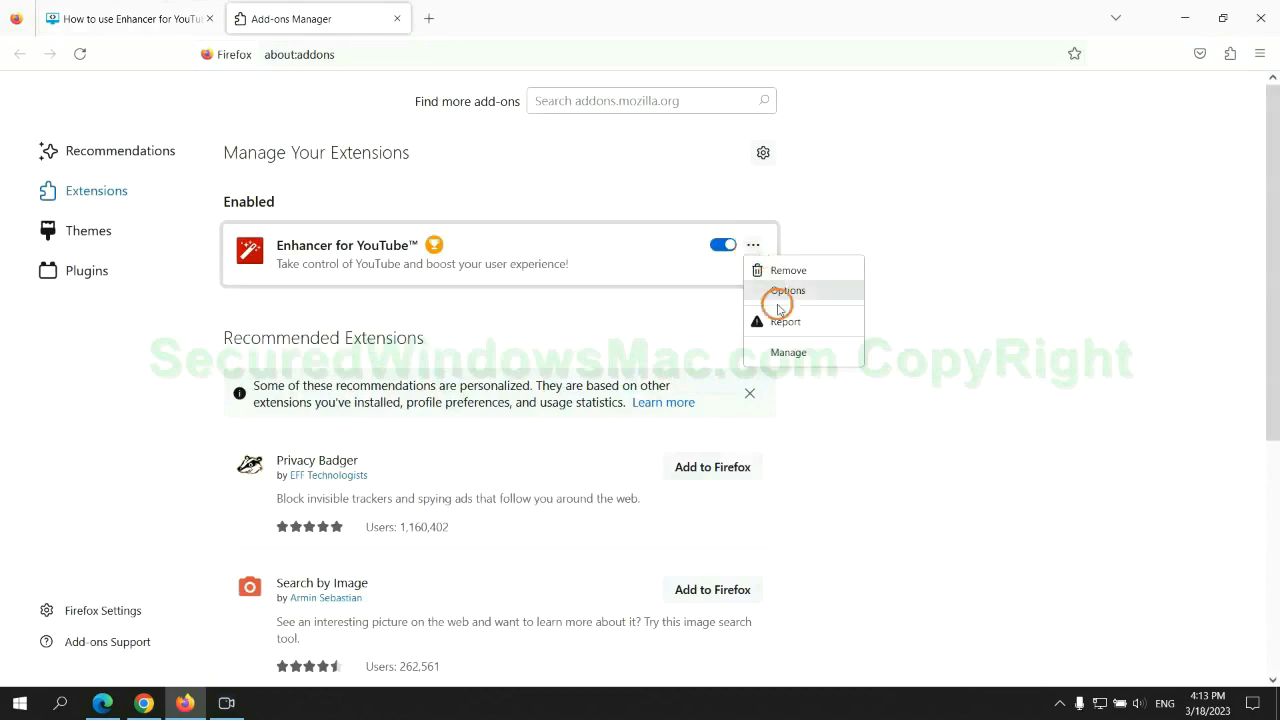
left_click(788, 268)
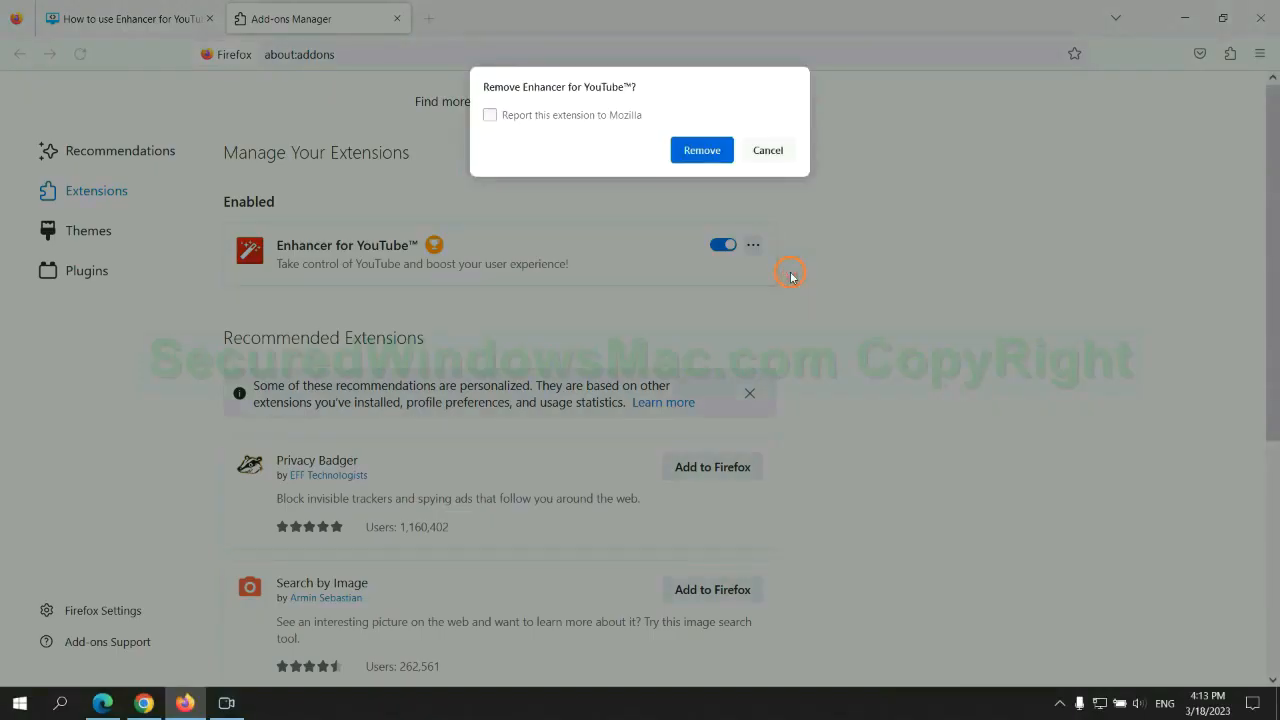
left_click(700, 150)
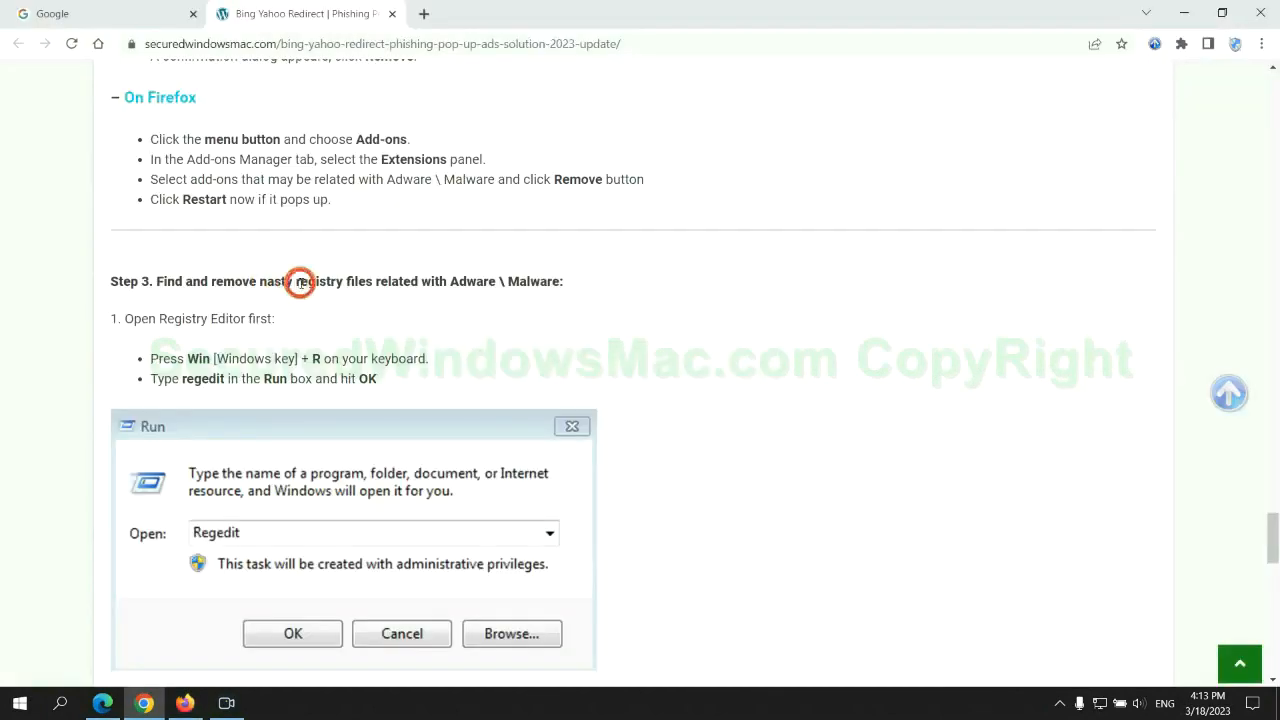
Scroll the guide to Step 3, finding nasty registry files with Registry Editor
scroll("down", 3)
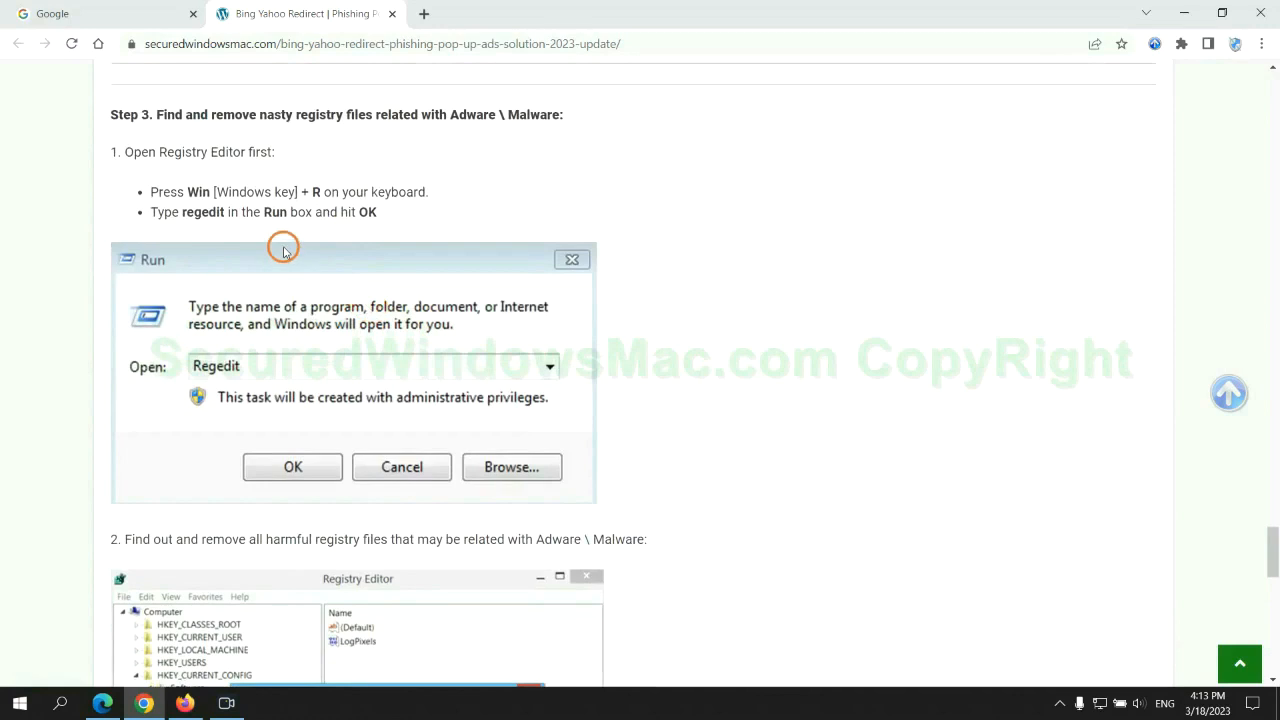
mouse_move(260, 230)
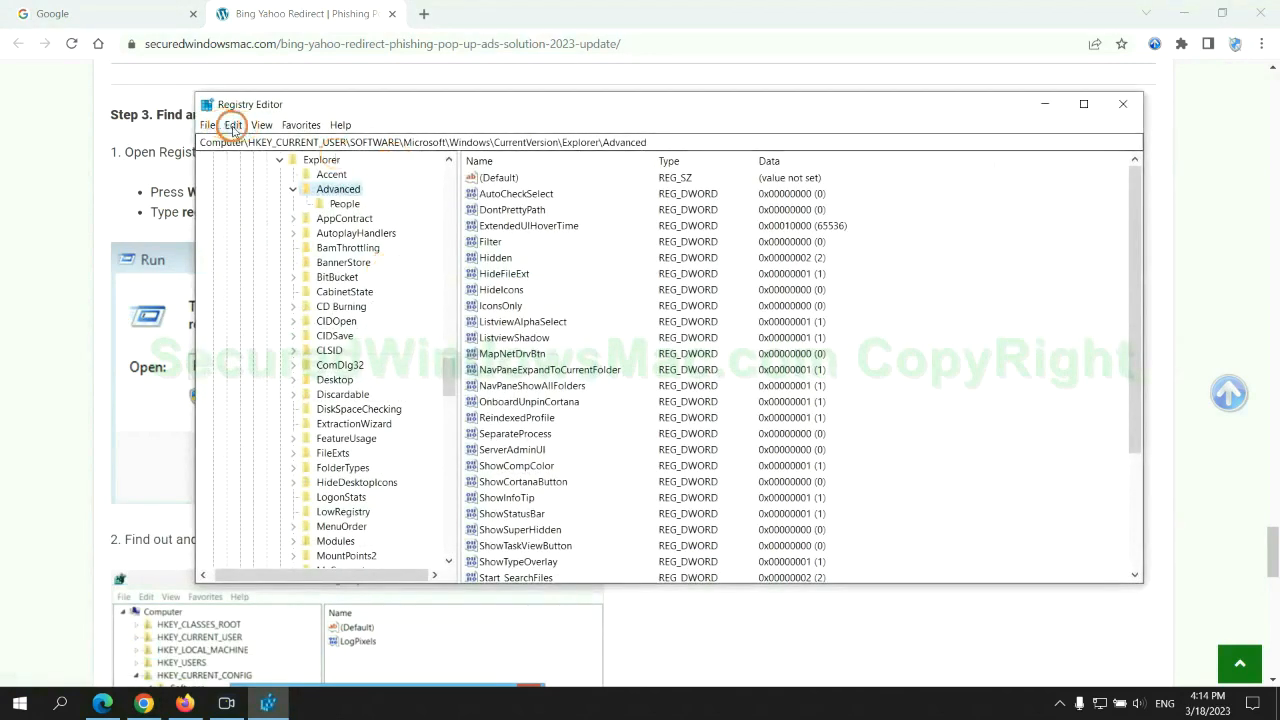
Search the registry for 'Apps' and bring up actions for the found ShowAppsOnTaskbar value
left_click(232, 124)
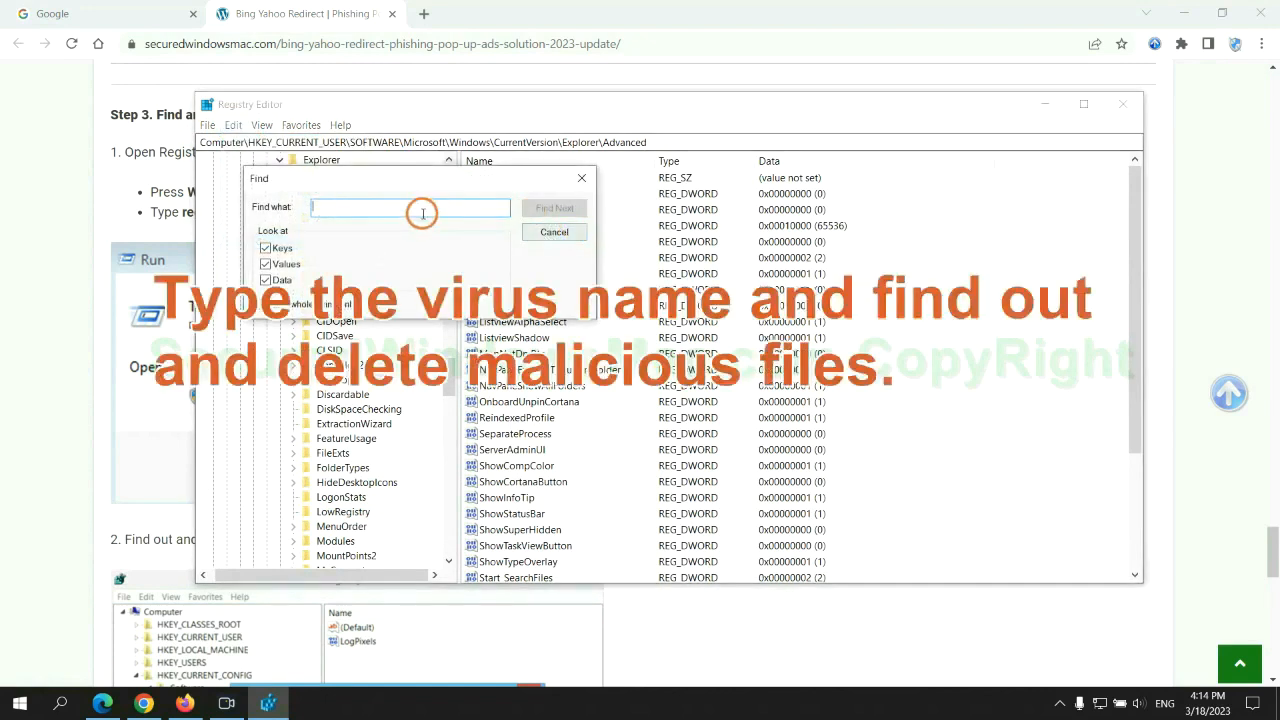
type("Apps")
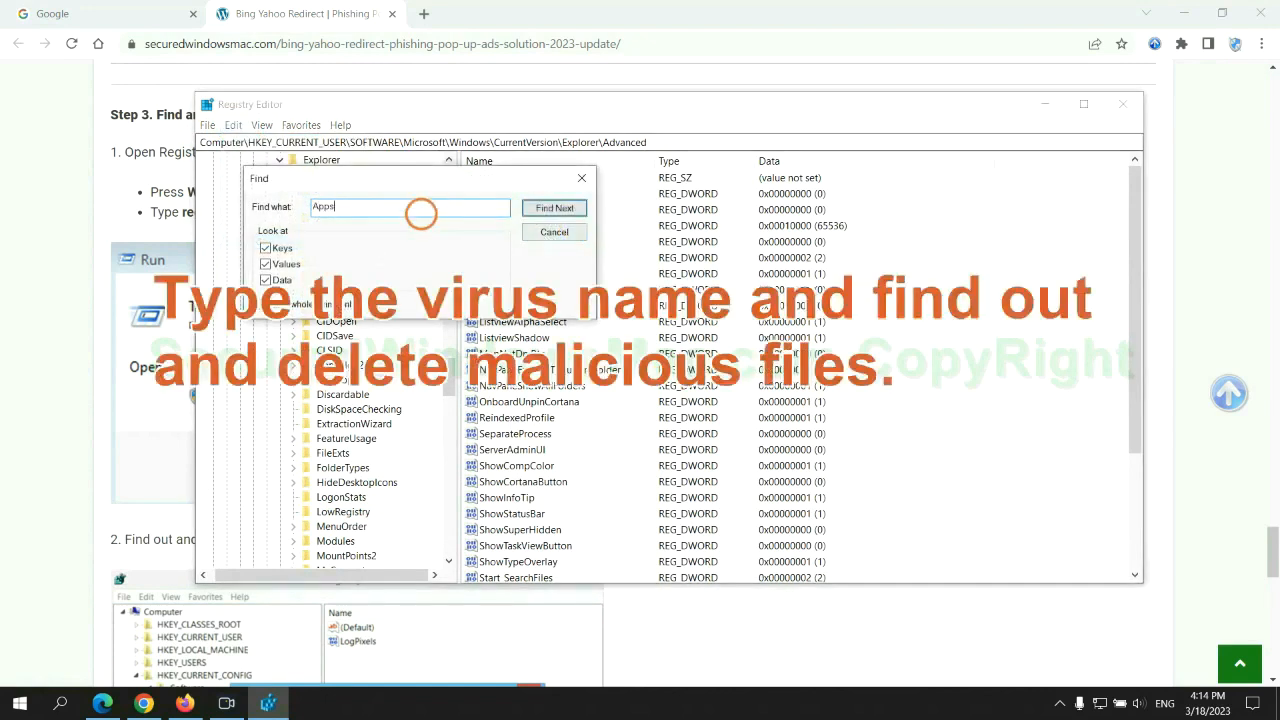
left_click(554, 206)
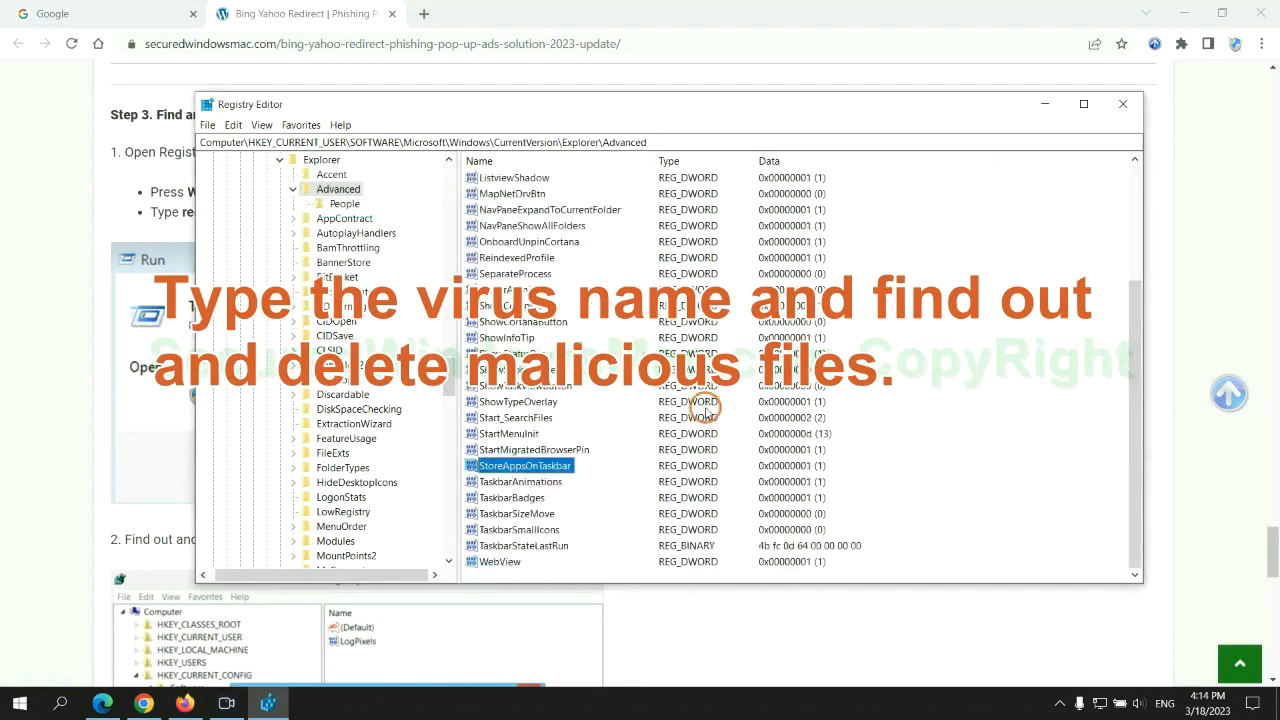
right_click(524, 464)
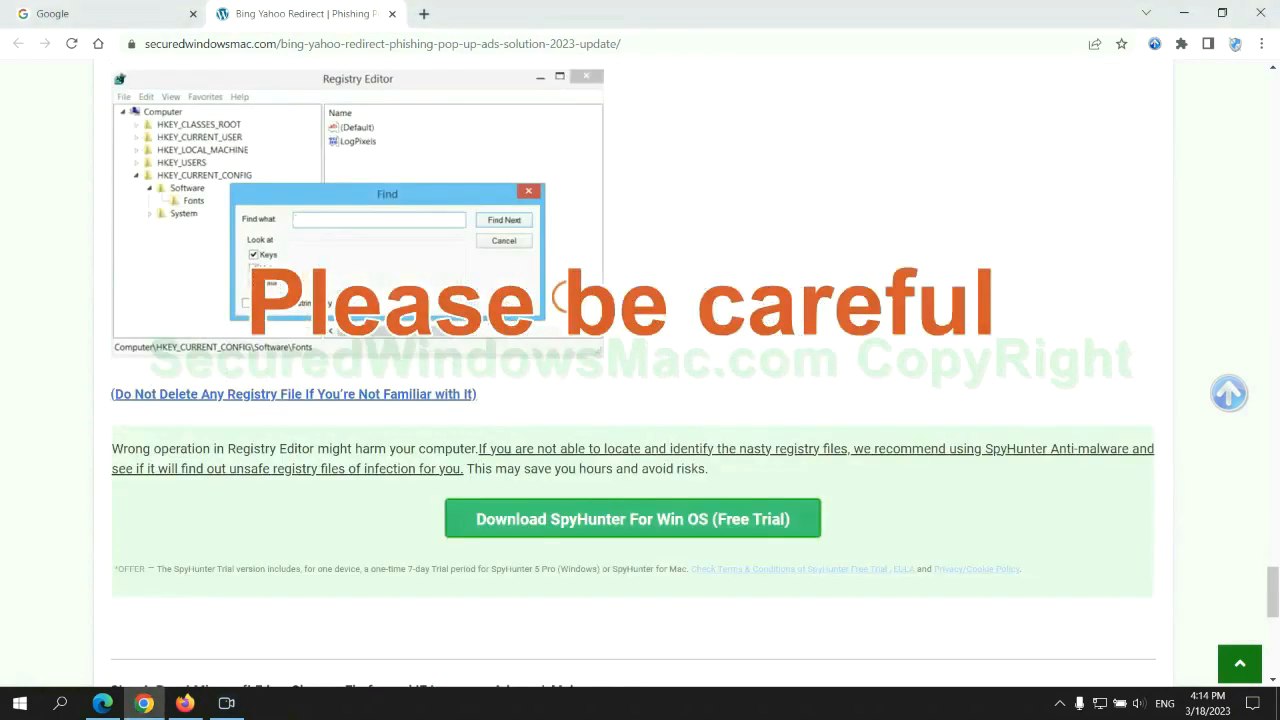
Scroll past the registry warning to Step 4, resetting Edge, Chrome and Firefox
scroll("down", 3)
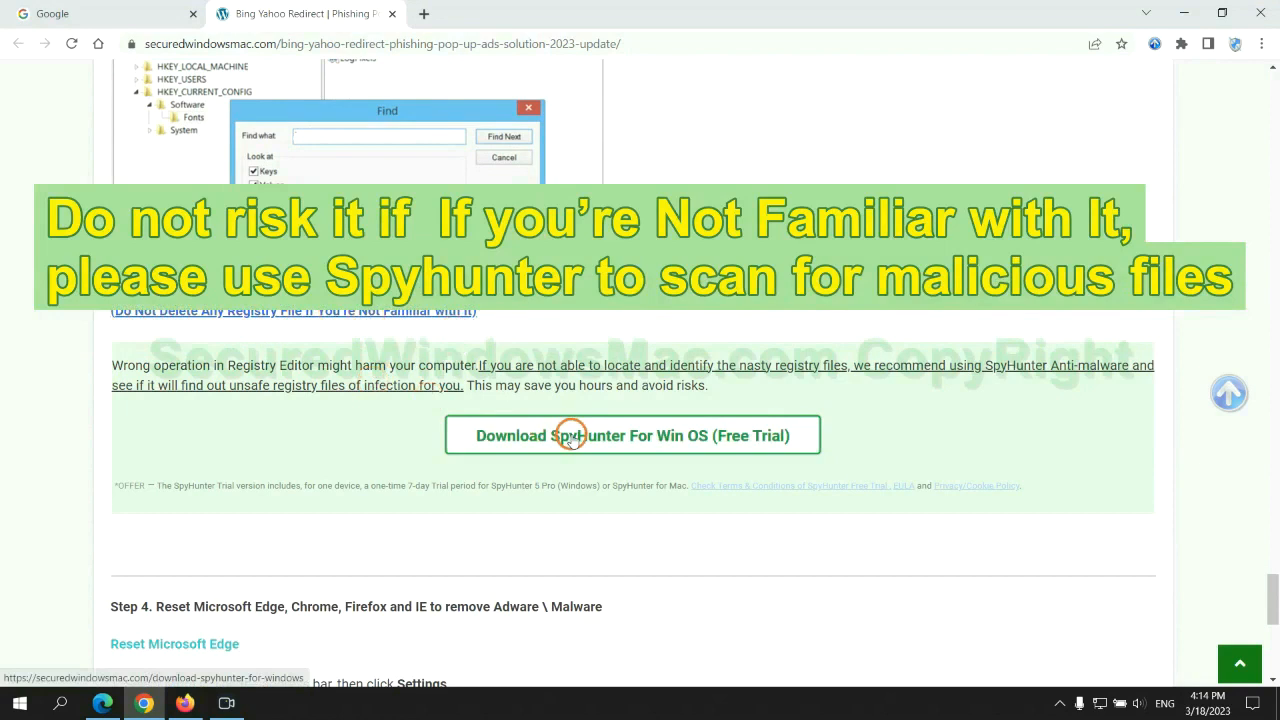
scroll("down", 3)
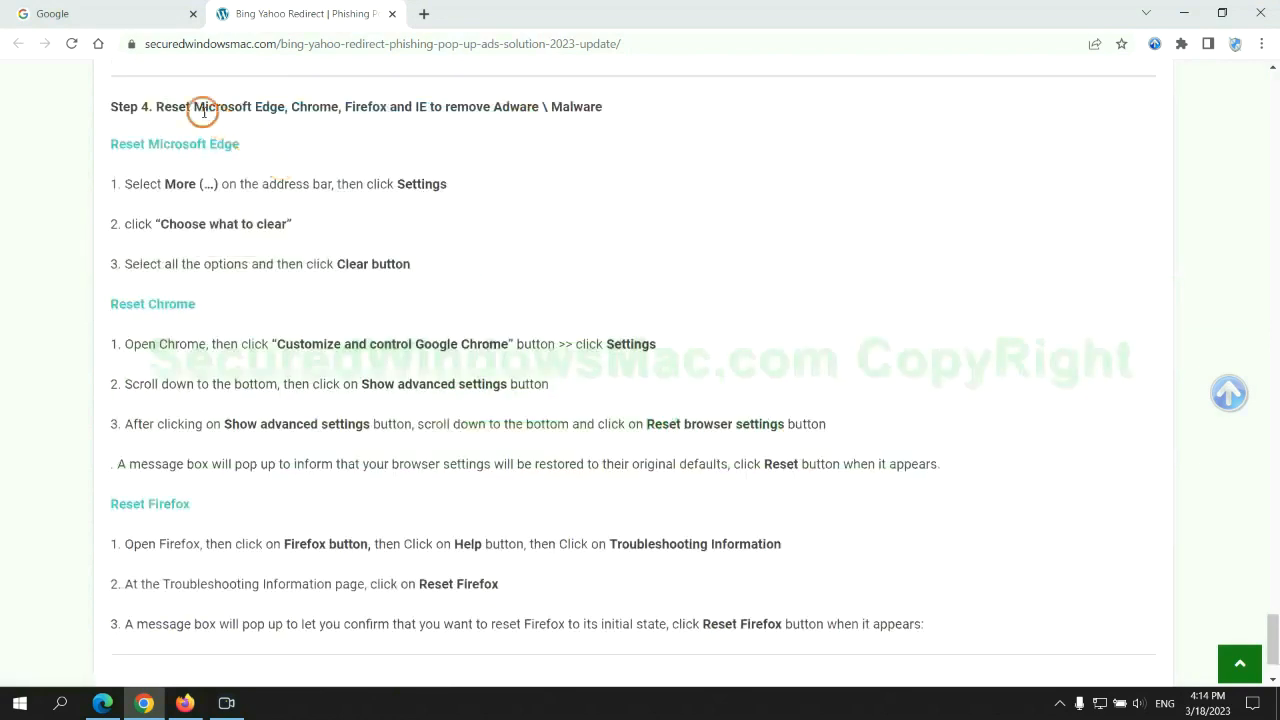
double_click(172, 108)
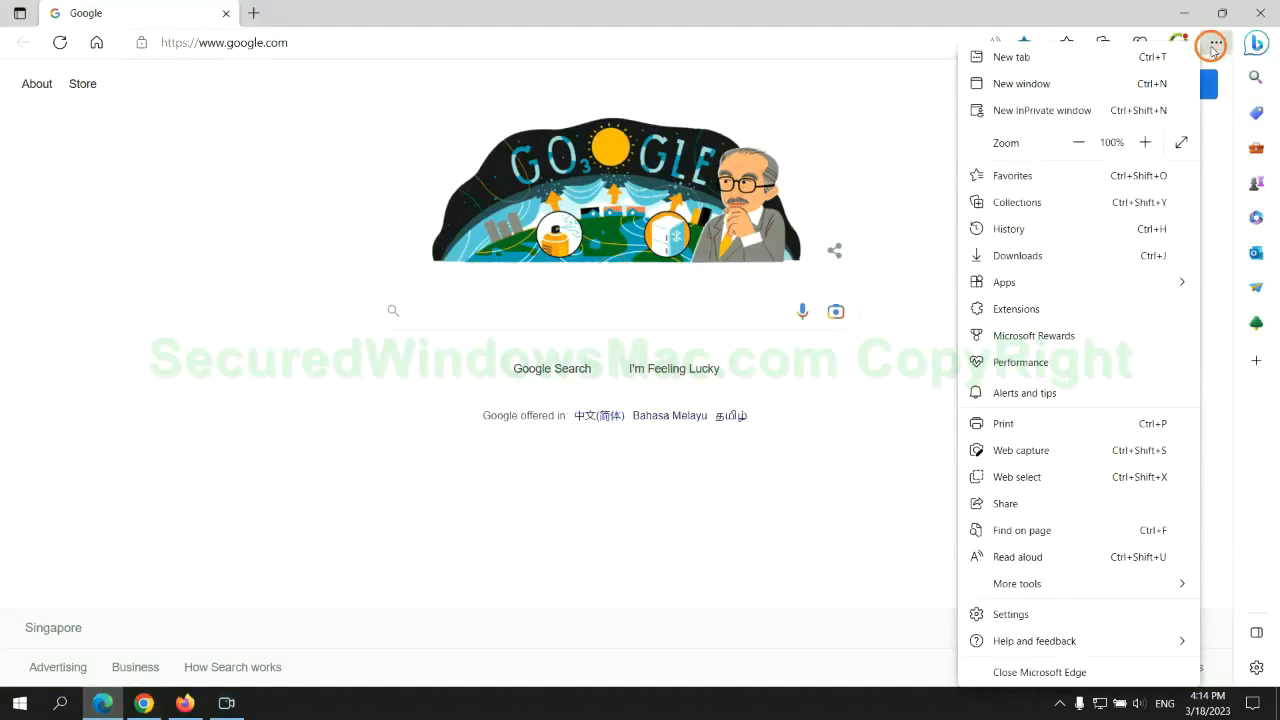
Clear Edge's all-time browsing history, downloads, cookies and cached files via Privacy, search, and services
left_click(1010, 612)
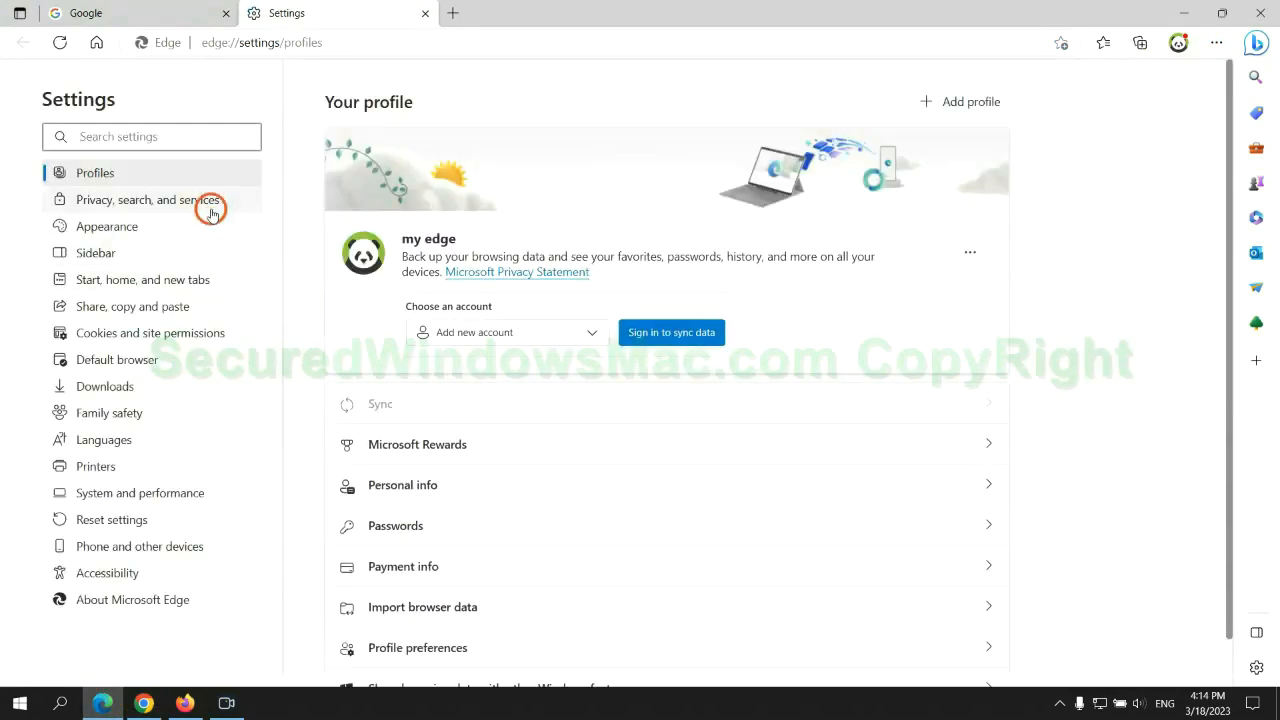
left_click(148, 200)
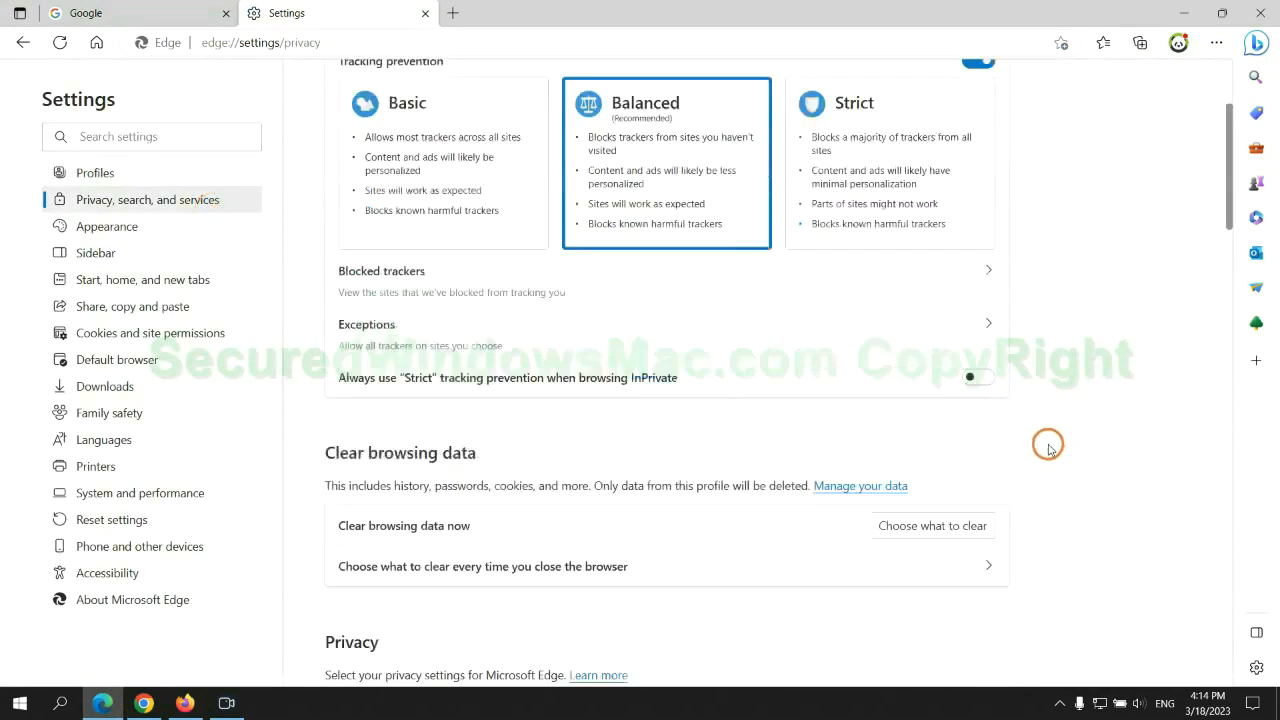
scroll("down", 3)
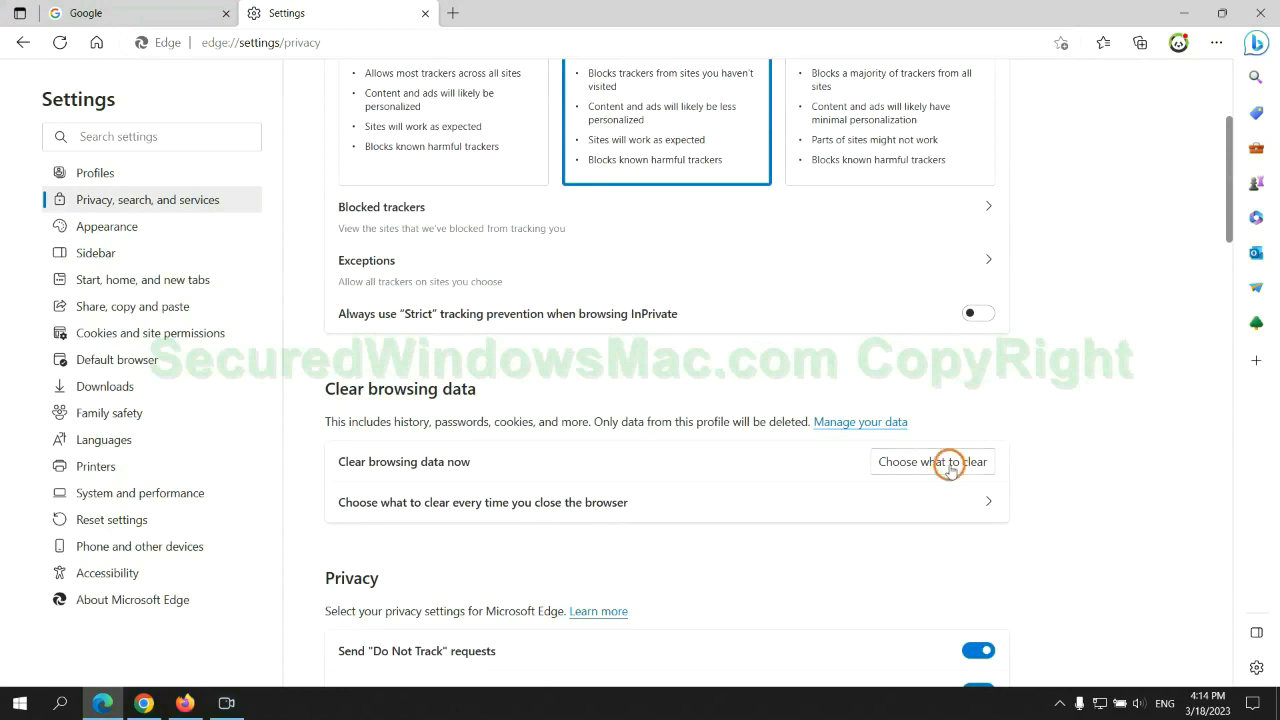
left_click(932, 460)
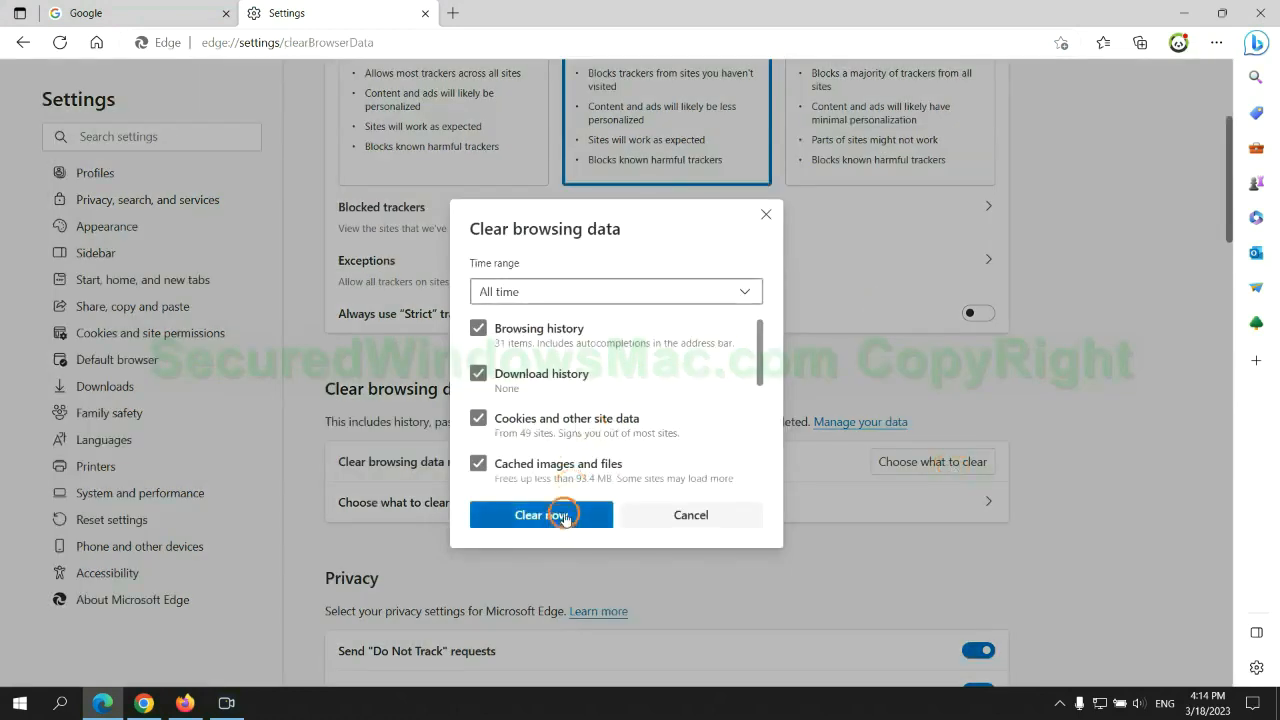
left_click(540, 514)
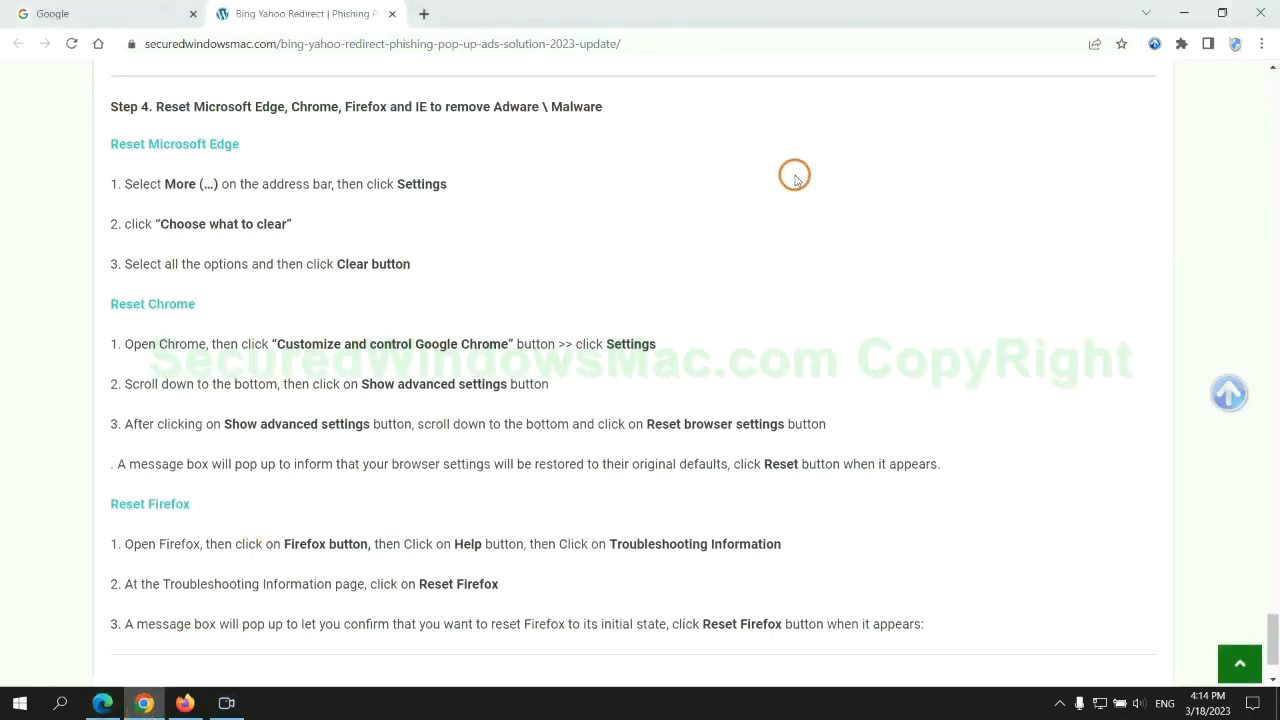
Search Chrome settings for 'reset' and choose Restore settings to their original defaults
left_click(1260, 48)
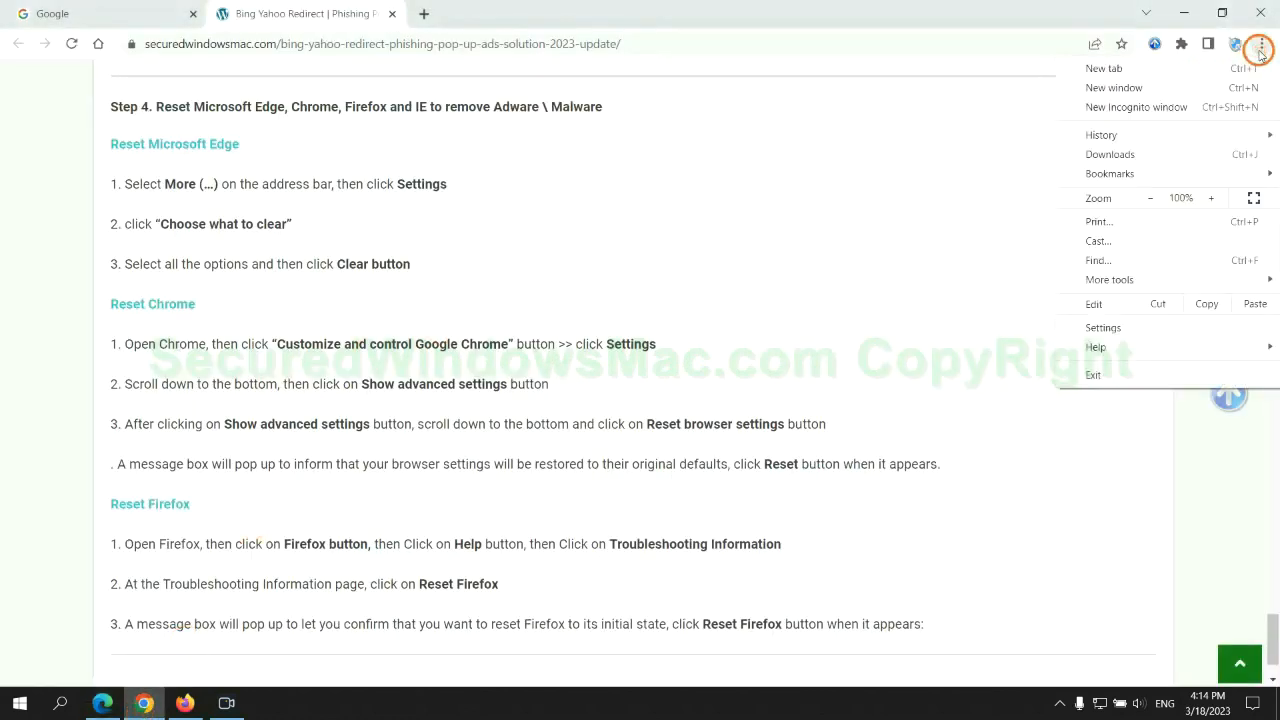
left_click(1102, 328)
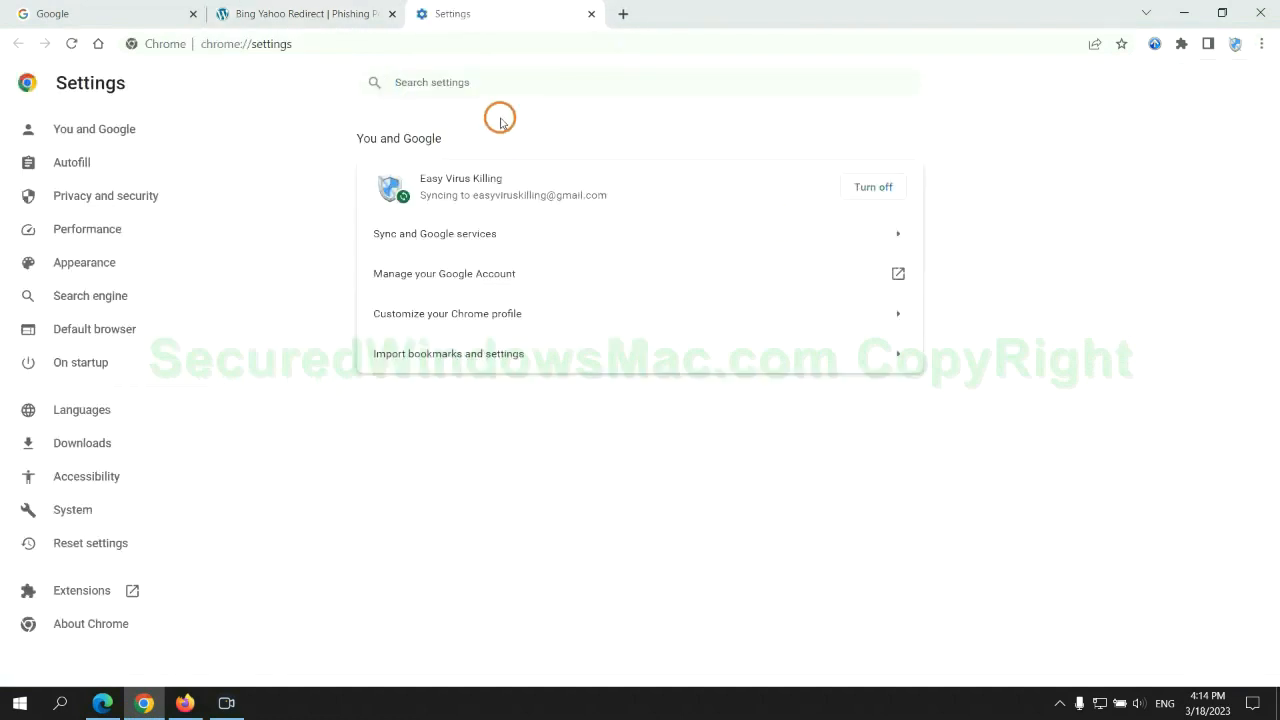
type("reset")
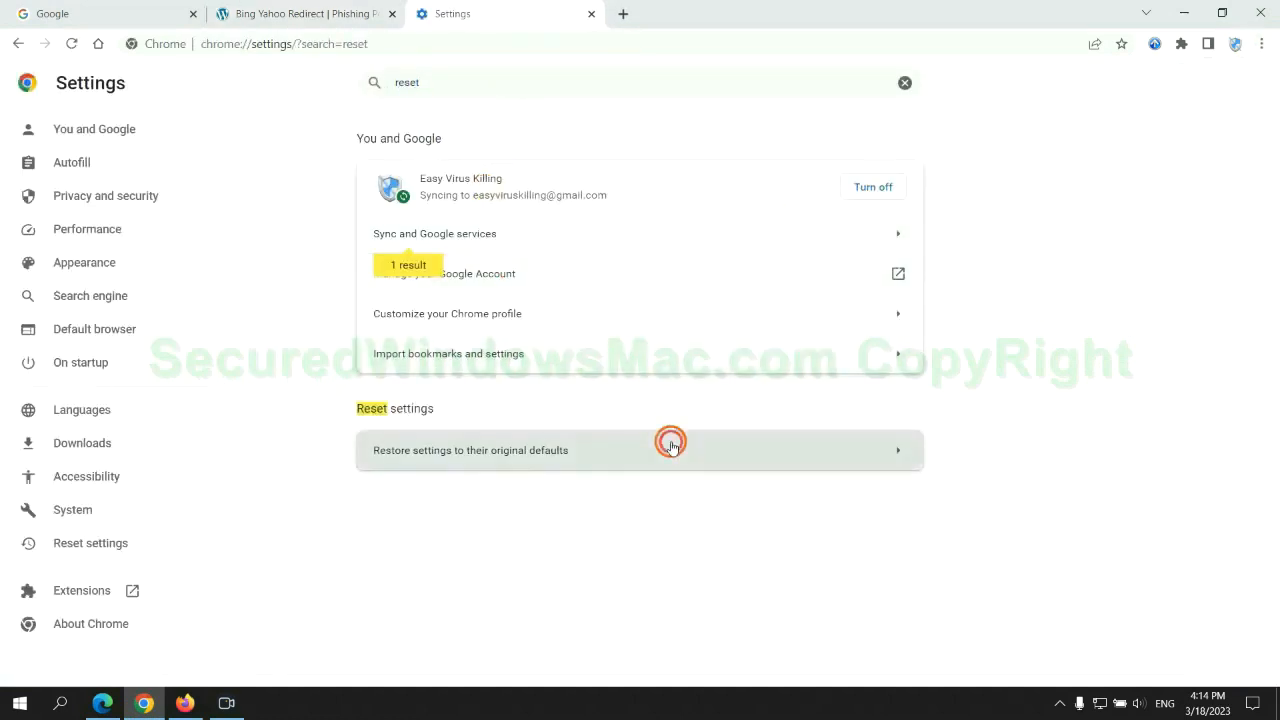
left_click(640, 450)
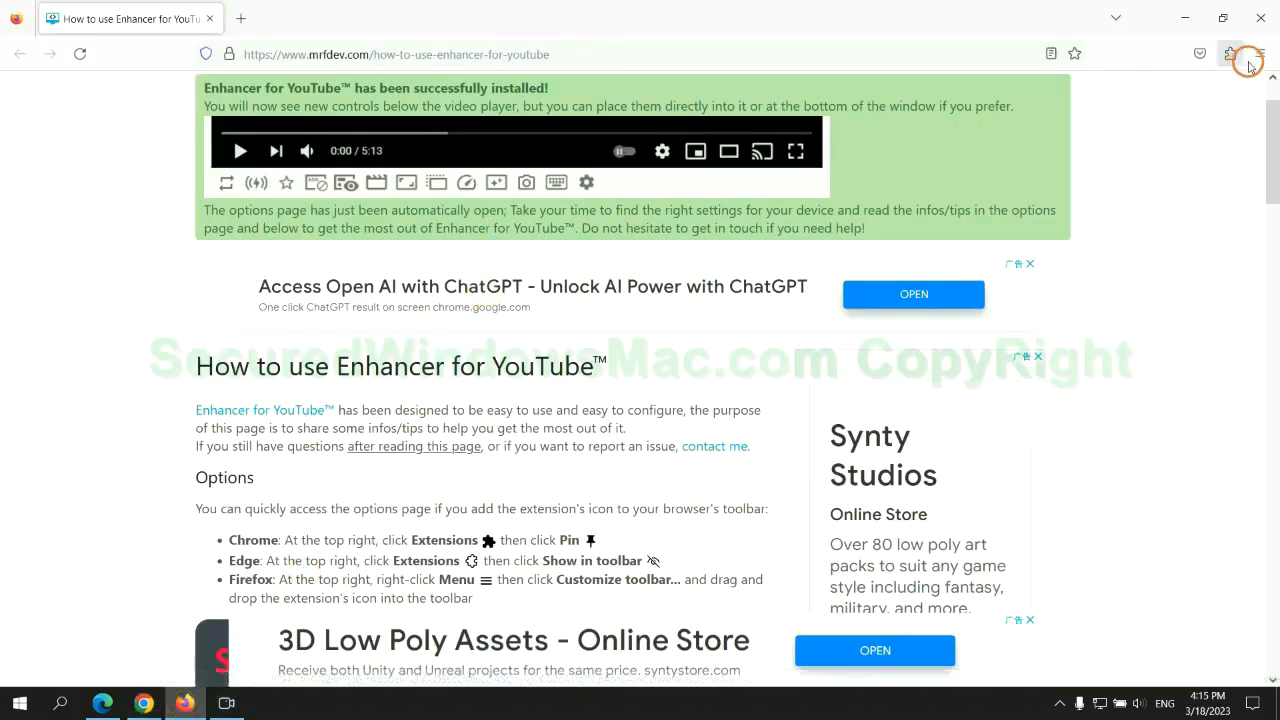
Reach Firefox's Troubleshooting Information via Help and start Refresh Firefox to defaults
left_click(1260, 54)
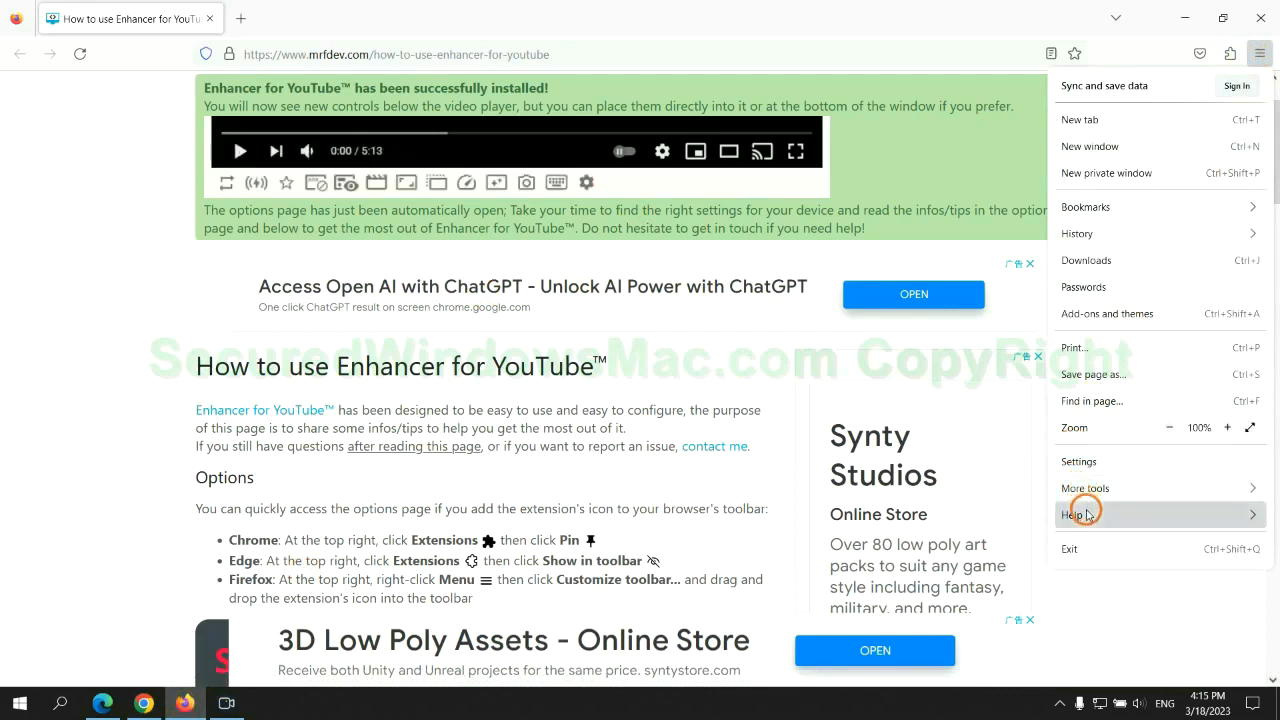
left_click(1072, 512)
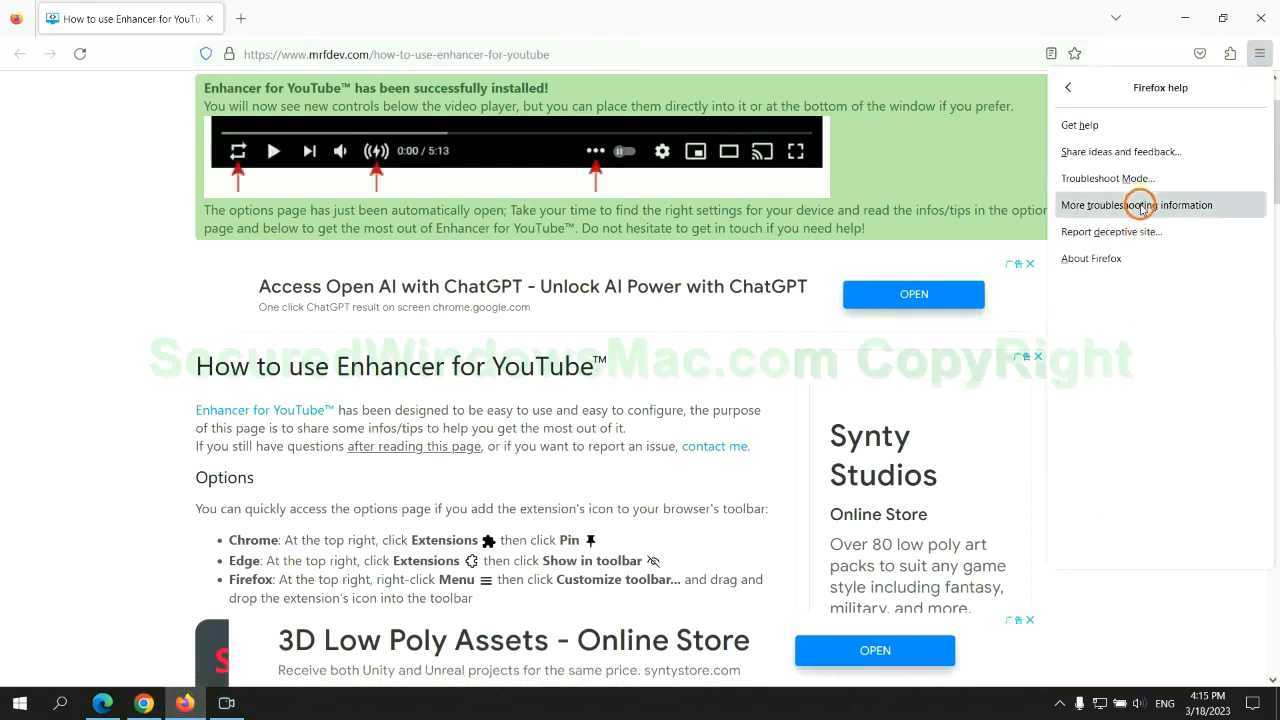
left_click(1136, 204)
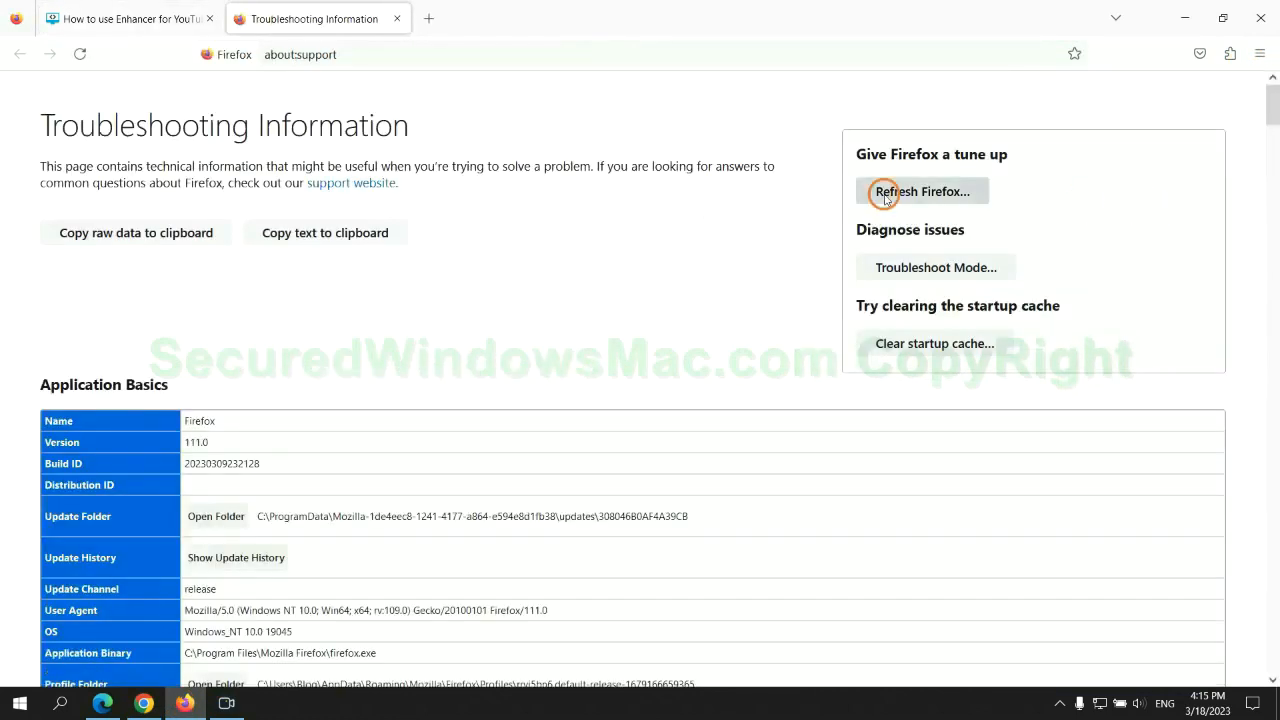
left_click(920, 192)
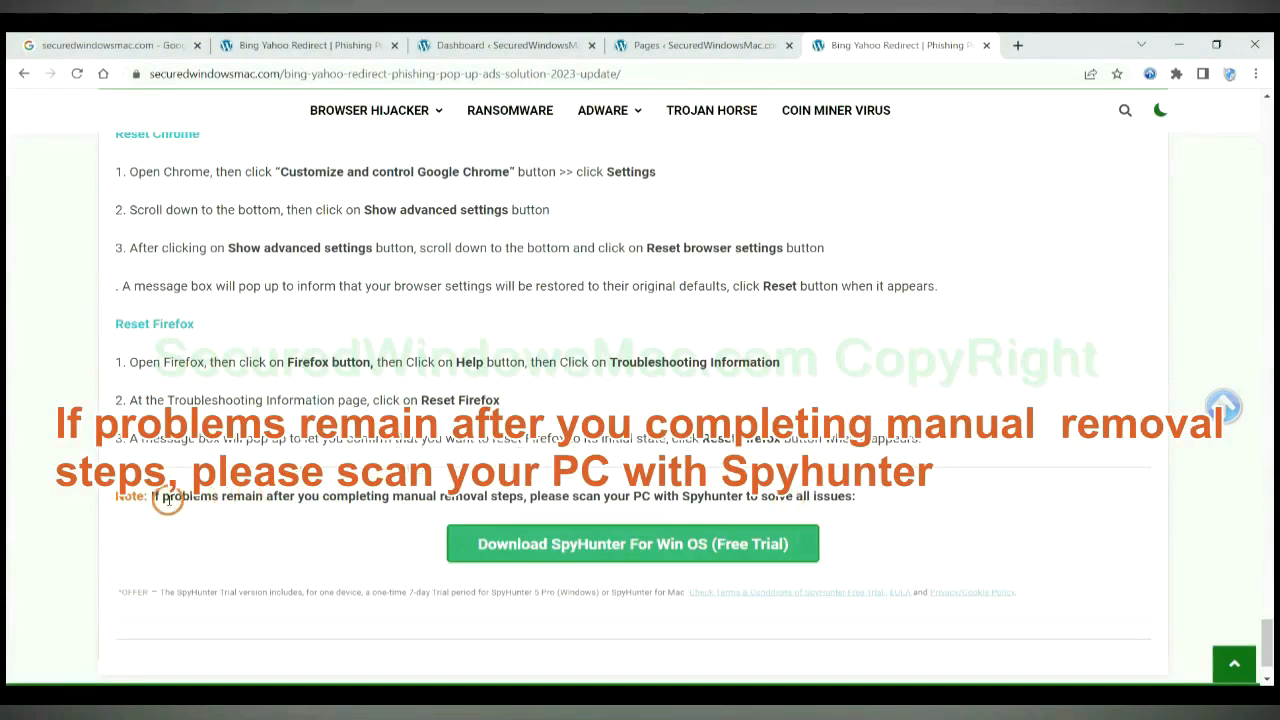
Highlight the first words of the guide's closing if-problems-remain SpyHunter note
left_click_drag(150, 496, 290, 496)
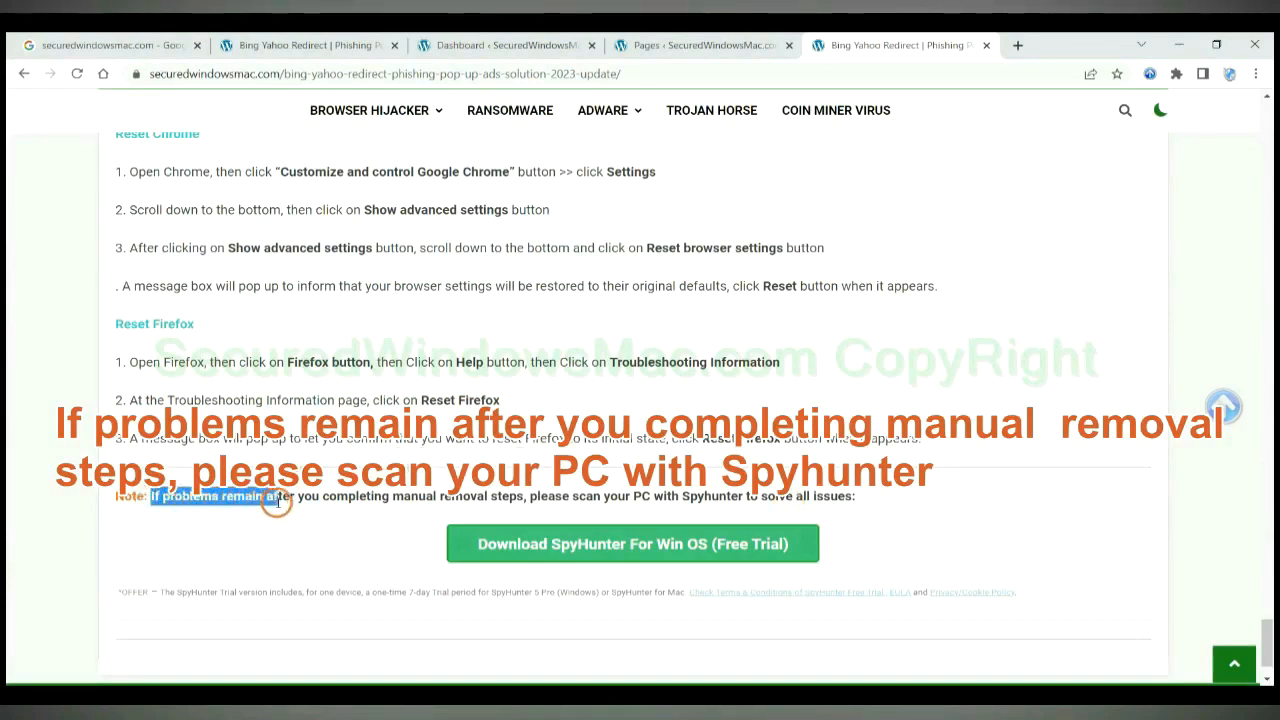